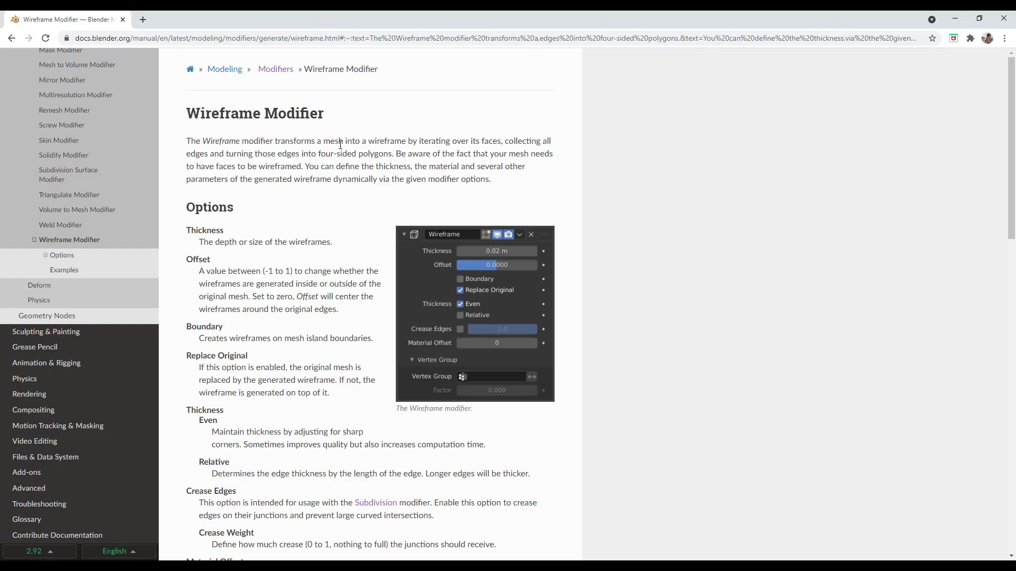
Step: Add a Wireframe modifier to the cube, turning it into a frame of thickened edges
{"action": "left_click_drag", "start_coordinate": [344, 141], "coordinate": [423, 140]}
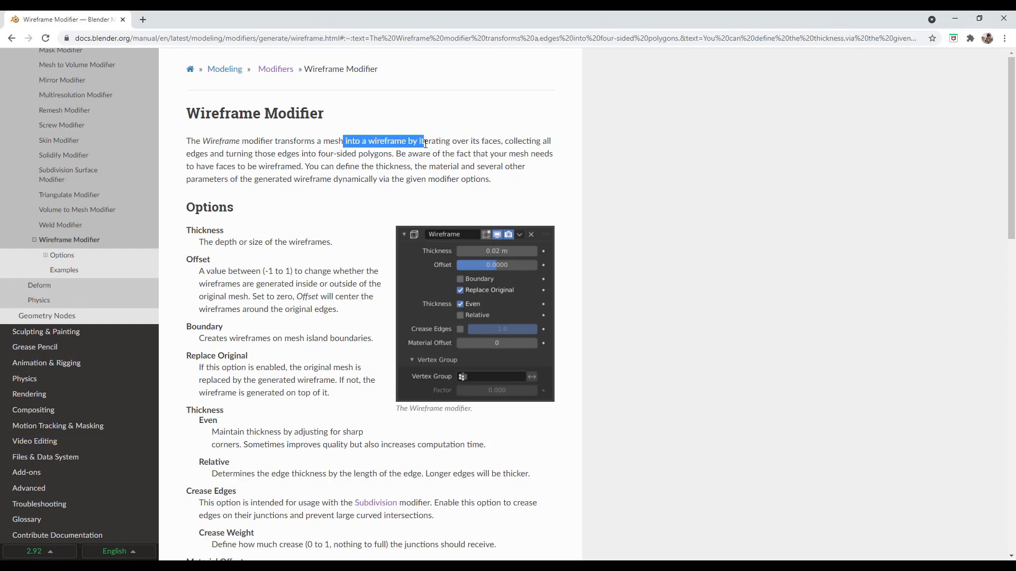
{"action": "mouse_move", "coordinate": [183, 163]}
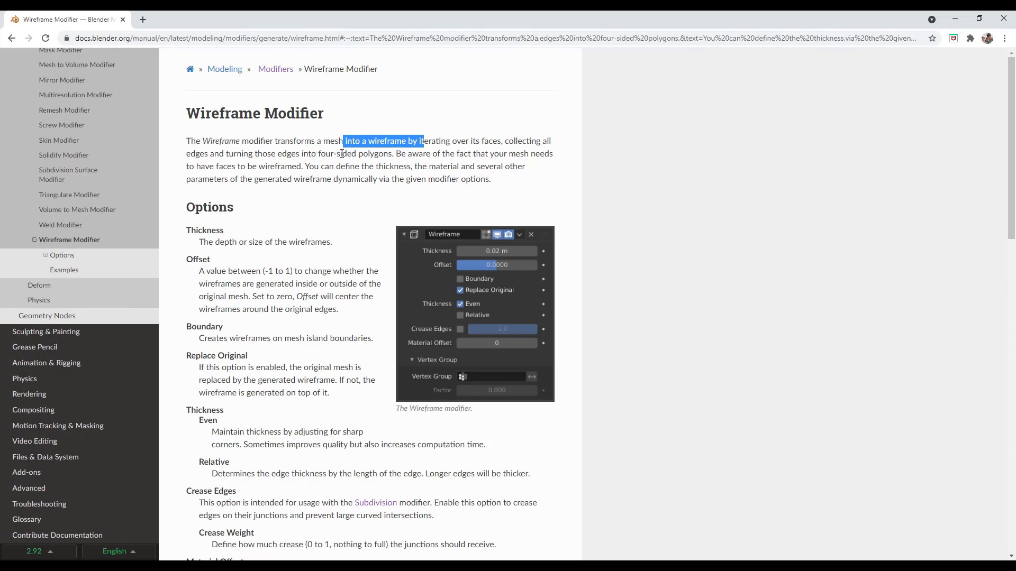
{"action": "mouse_move", "coordinate": [330, 169]}
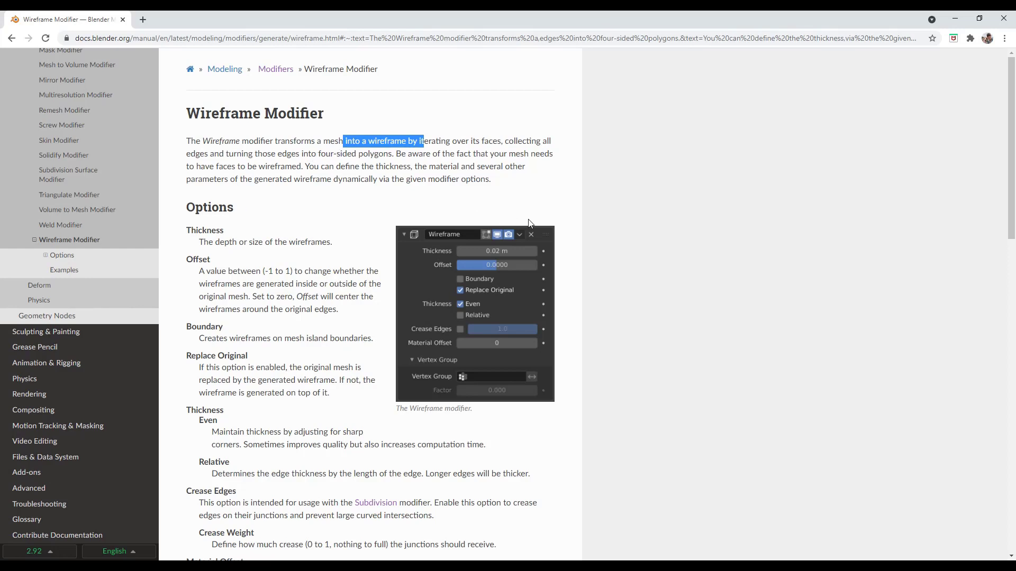
{"action": "mouse_move", "coordinate": [392, 242]}
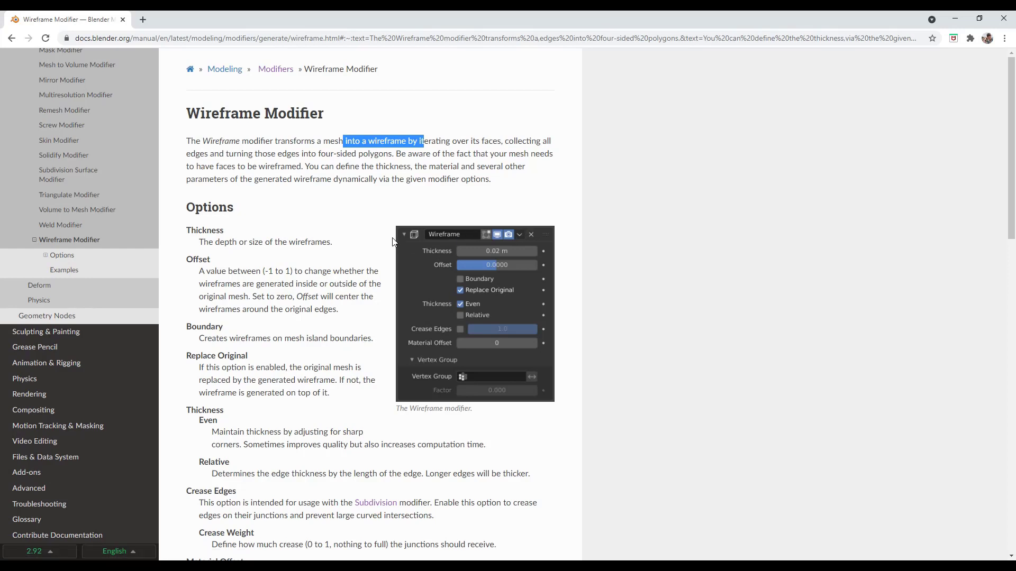
{"action": "mouse_move", "coordinate": [348, 338]}
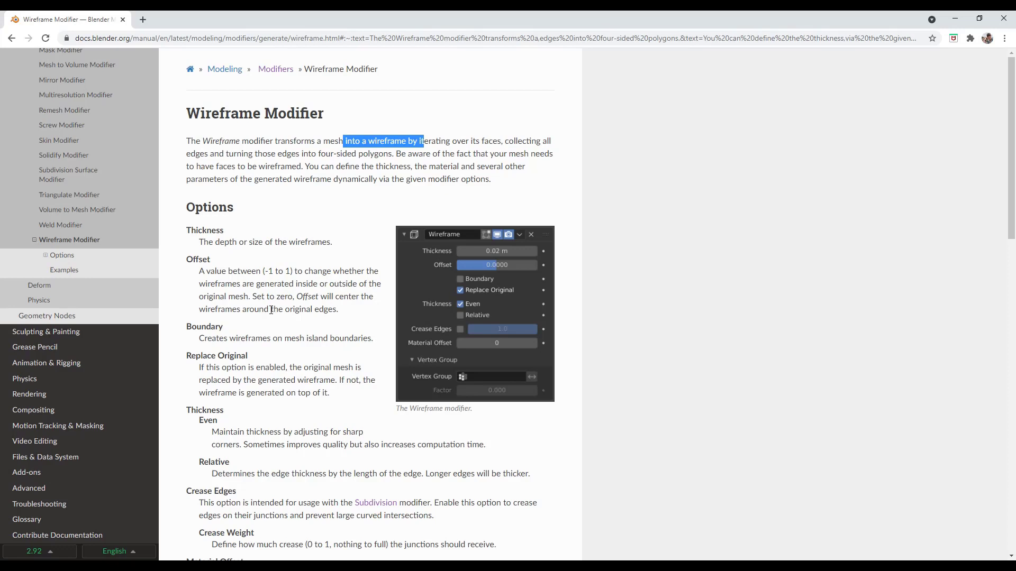
{"action": "mouse_move", "coordinate": [274, 247]}
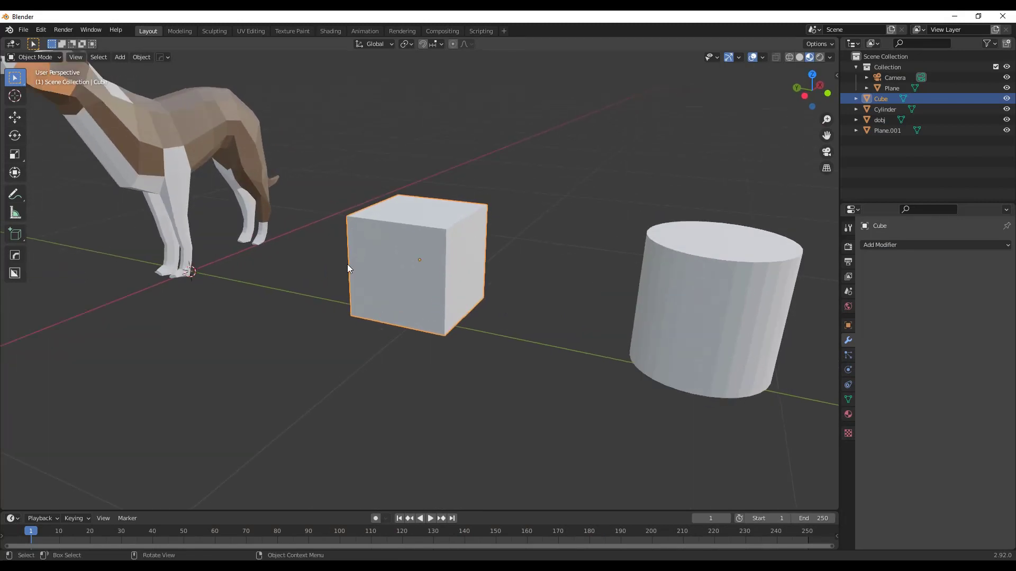
{"action": "mouse_move", "coordinate": [732, 295]}
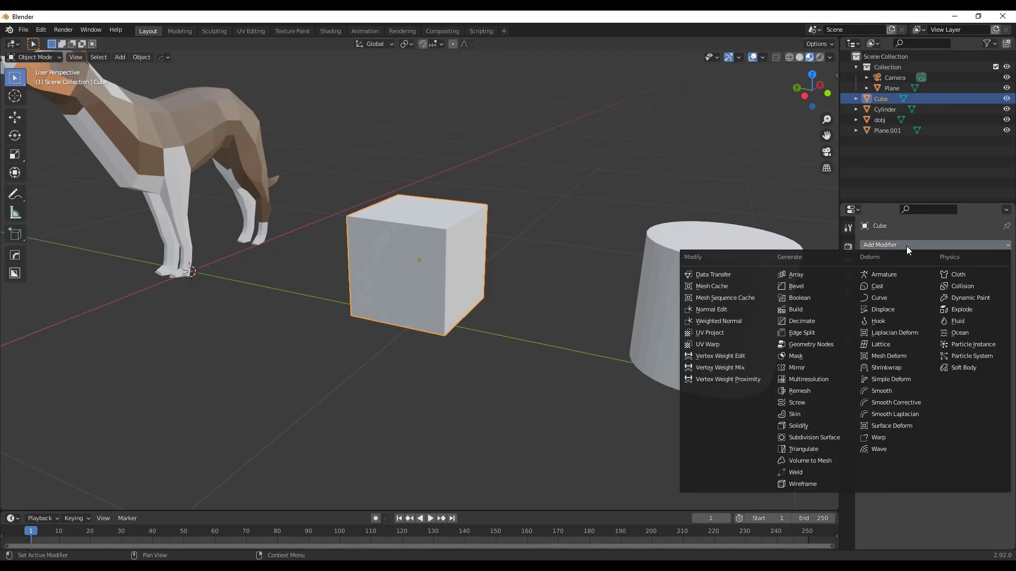
{"action": "mouse_move", "coordinate": [803, 484]}
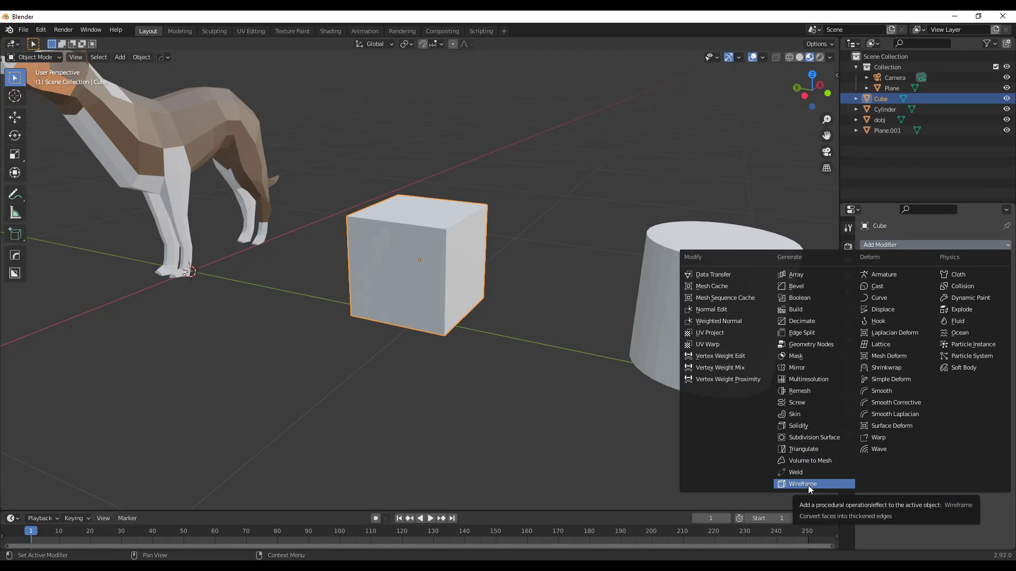
{"action": "left_click", "coordinate": [804, 484]}
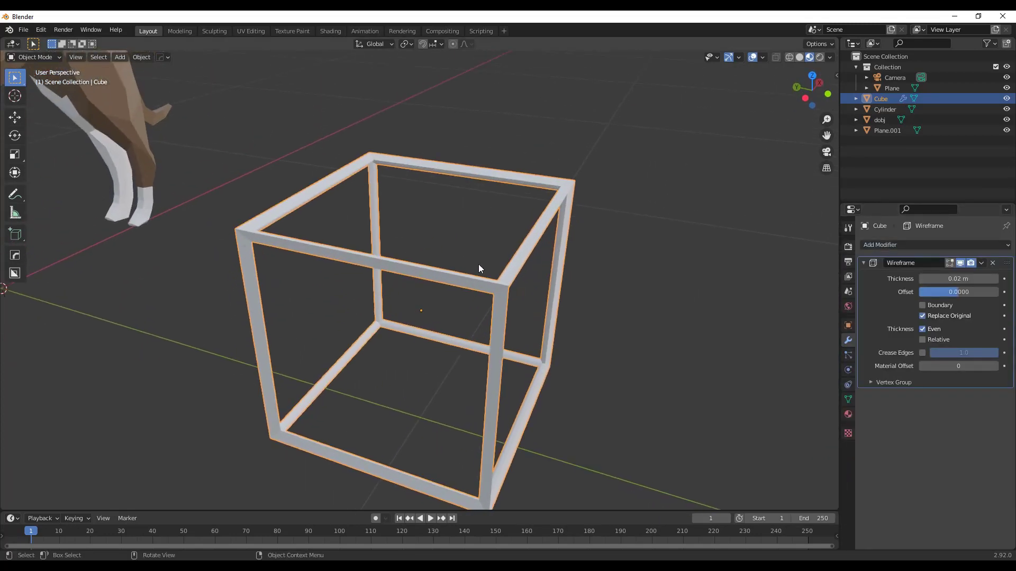
{"action": "left_click_drag", "start_coordinate": [480, 269], "coordinate": [505, 285]}
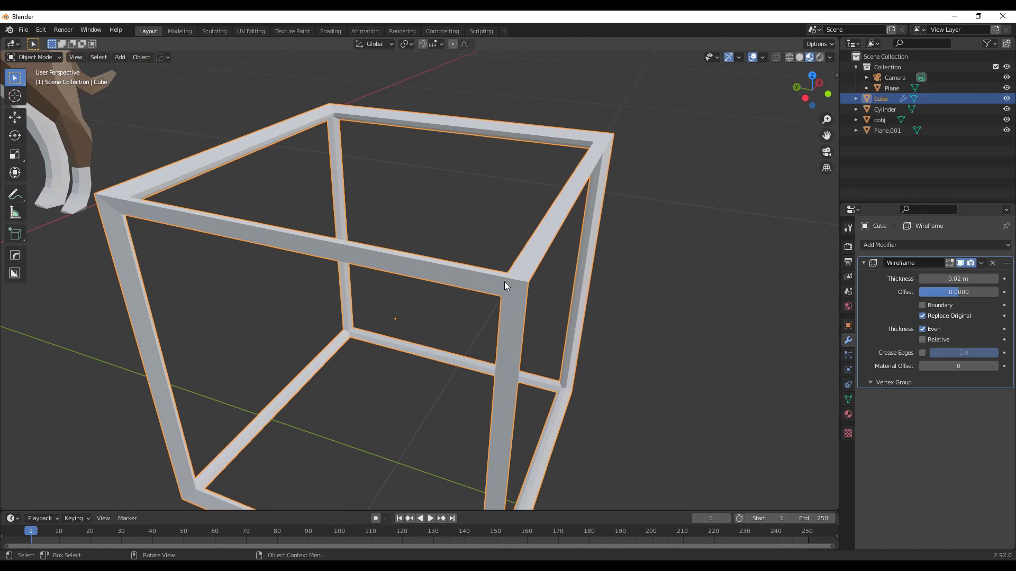
{"action": "left_click_drag", "start_coordinate": [506, 284], "coordinate": [492, 192]}
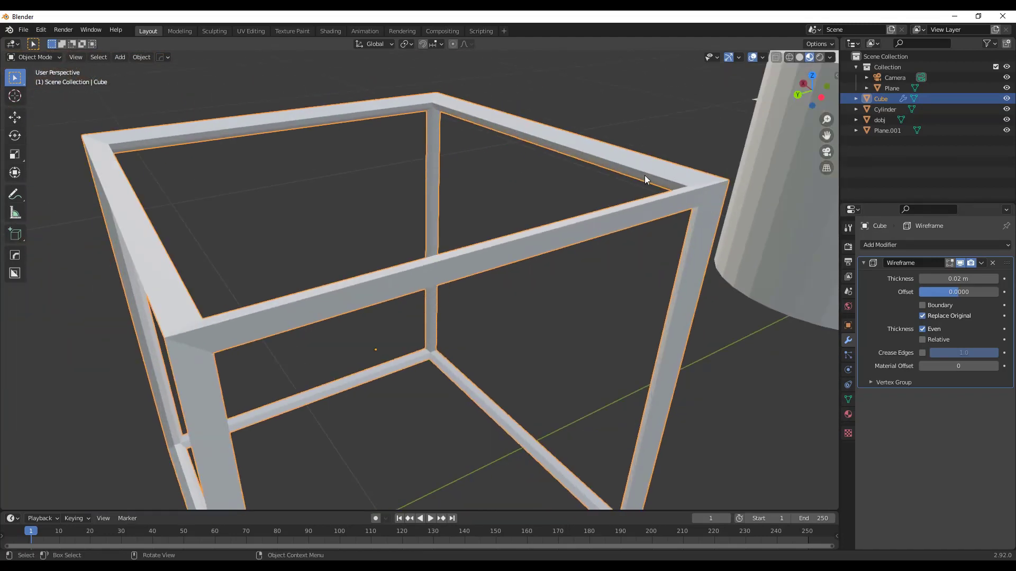
{"action": "left_click_drag", "start_coordinate": [644, 180], "coordinate": [638, 184]}
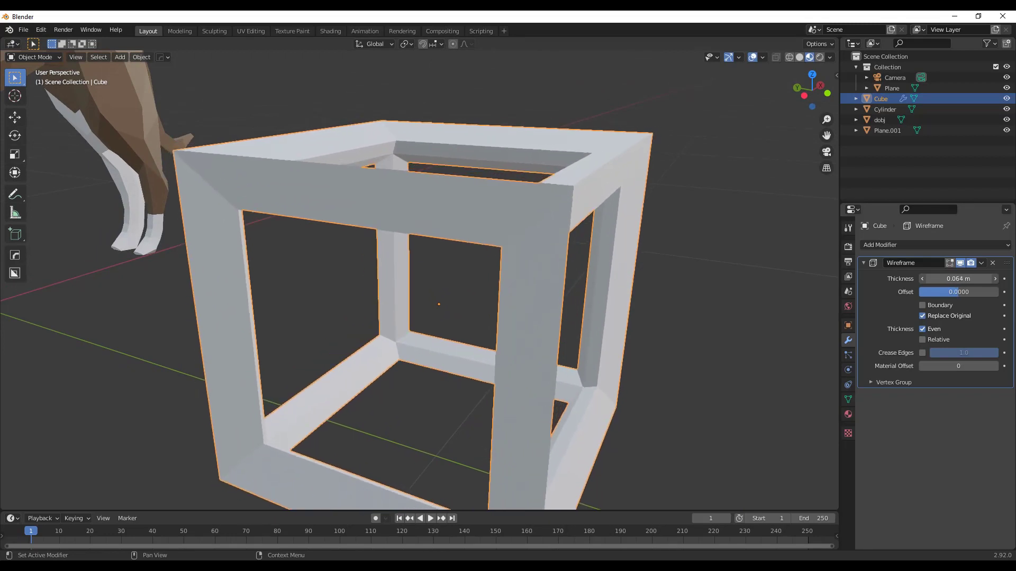
Step: Thin the wireframe bars down to a thickness of 0.016 m
{"action": "left_click_drag", "start_coordinate": [965, 278], "coordinate": [933, 278]}
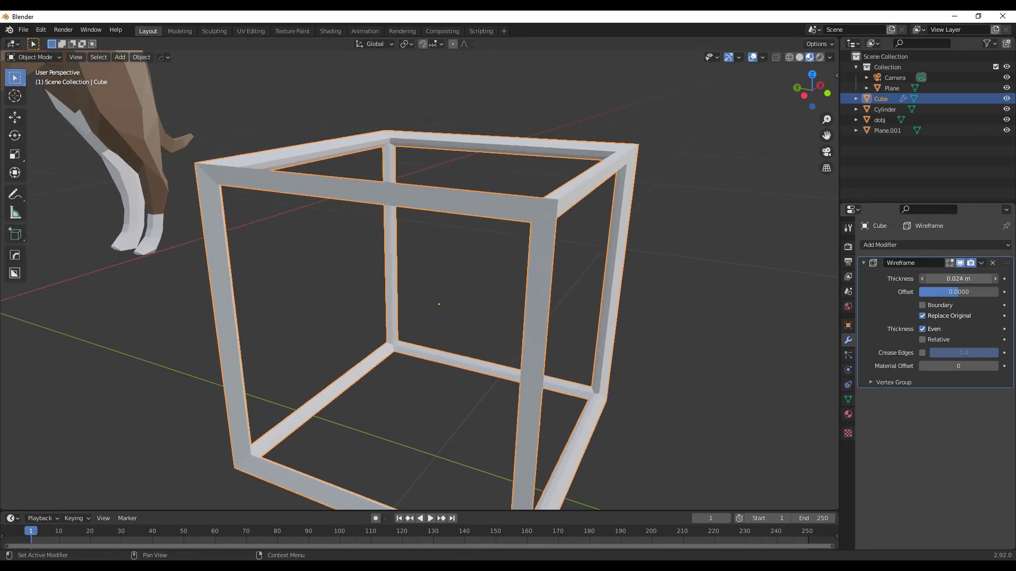
{"action": "left_click_drag", "start_coordinate": [958, 278], "coordinate": [985, 278]}
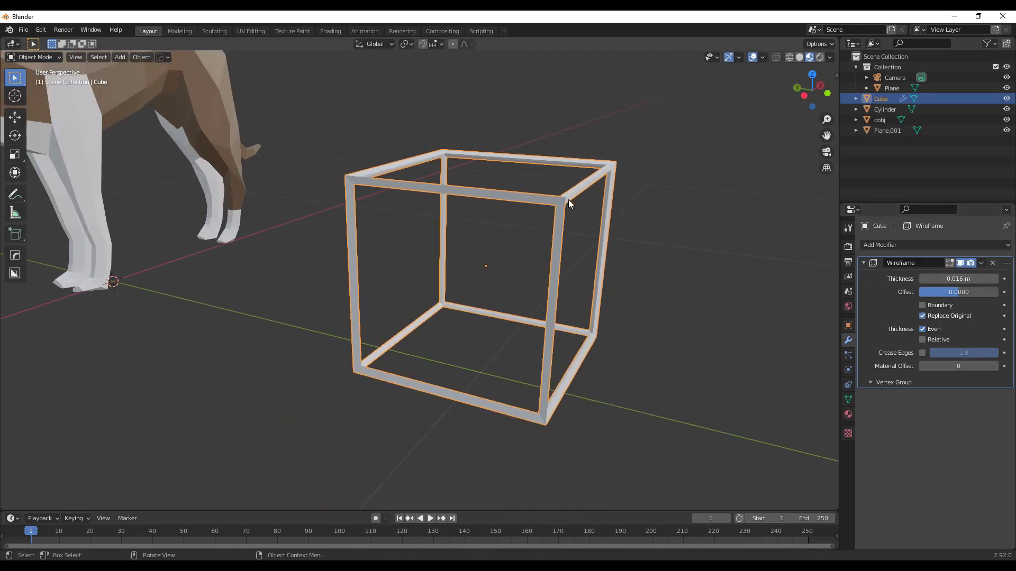
Step: Loop-cut the cube in Edit Mode so the wireframe becomes a 3×3×3 lattice of bars
{"action": "key", "text": "Tab"}
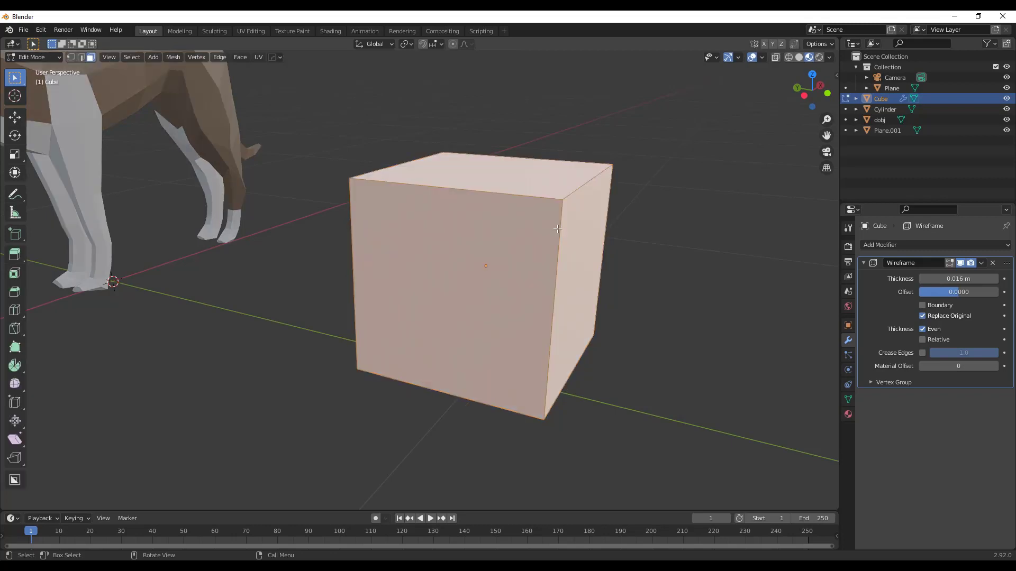
{"action": "mouse_move", "coordinate": [504, 214]}
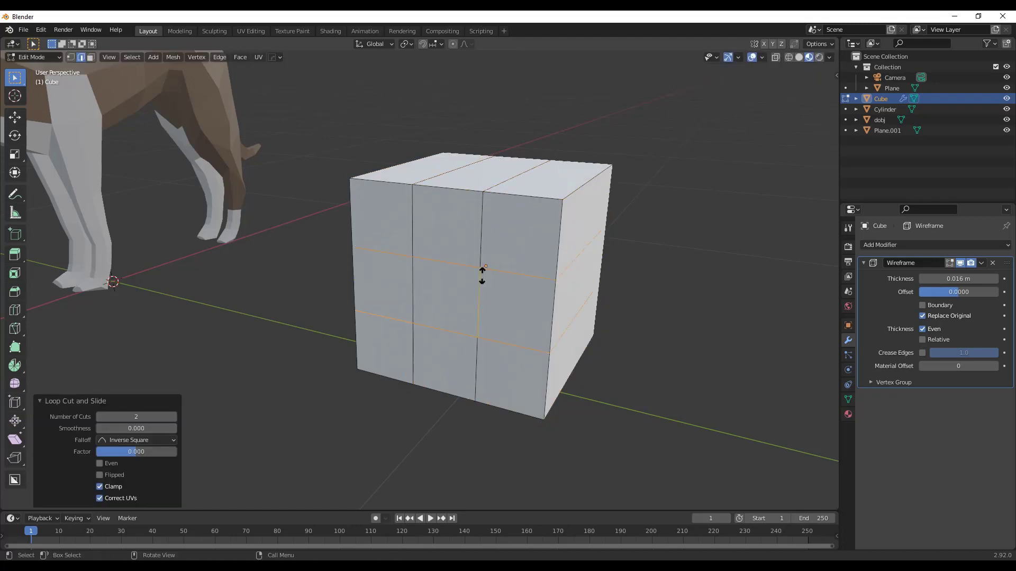
{"action": "key", "text": "Tab"}
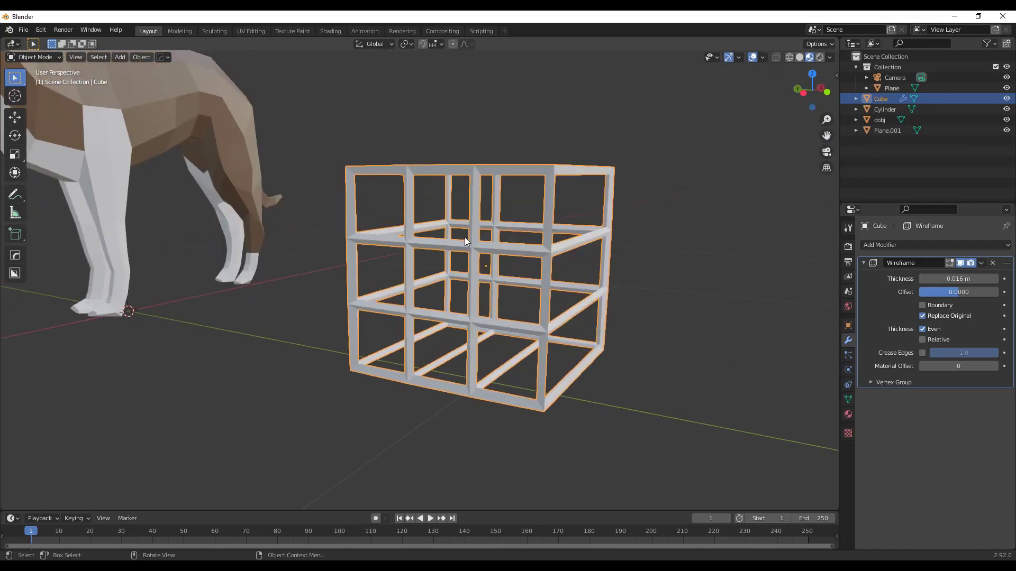
{"action": "key", "text": "Tab"}
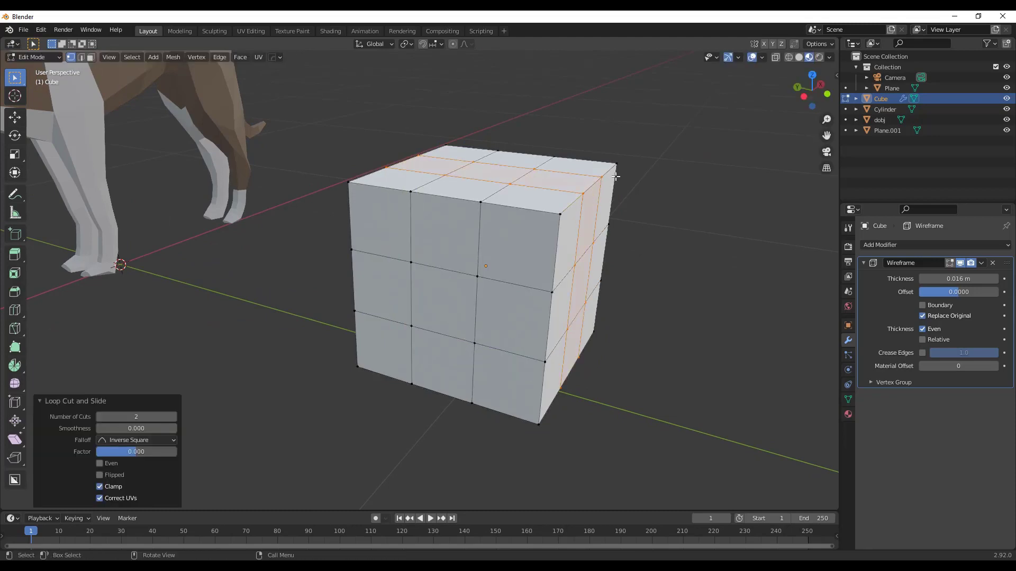
{"action": "key", "text": "Tab"}
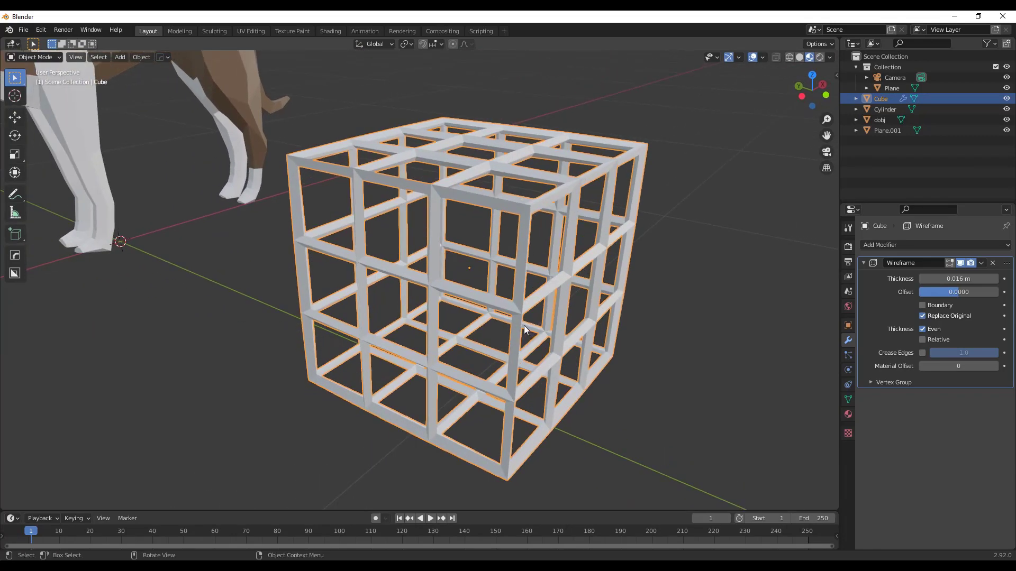
{"action": "left_click_drag", "start_coordinate": [525, 330], "coordinate": [550, 334]}
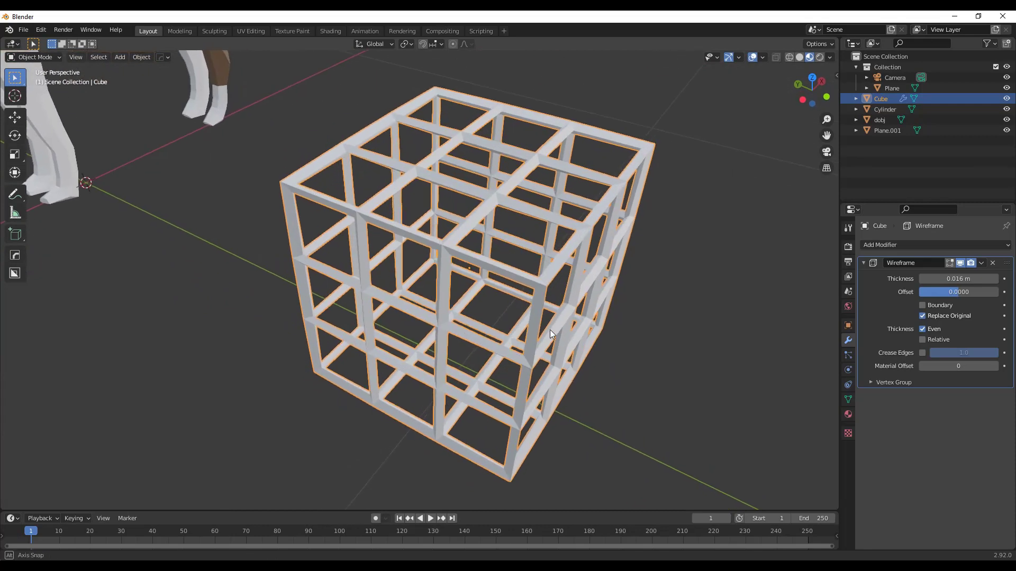
Step: Extrude edges from the cube's top corner into a bent strut ending in a small square
{"action": "key", "text": "Tab"}
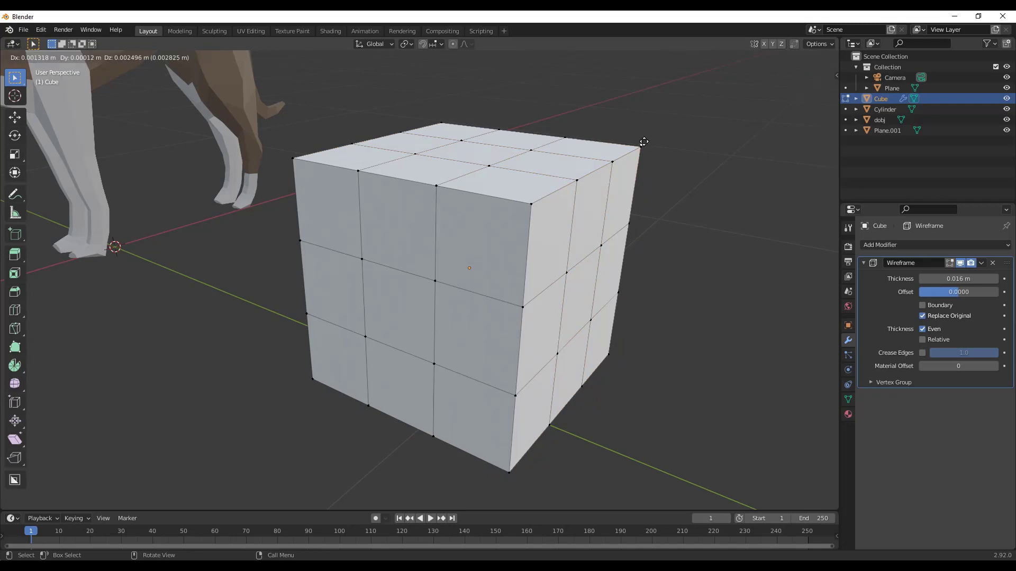
{"action": "left_click_drag", "start_coordinate": [644, 141], "coordinate": [677, 65]}
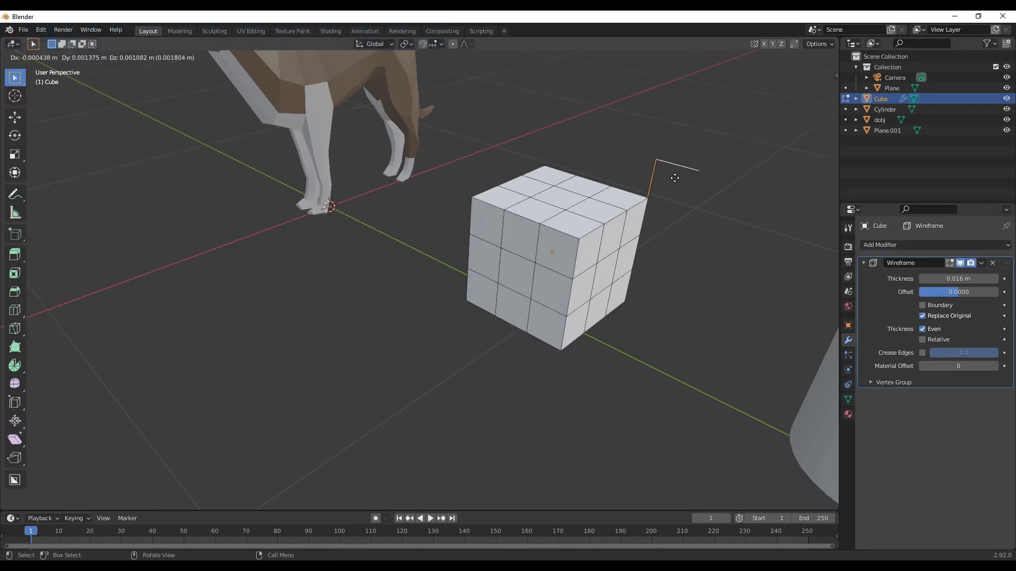
{"action": "left_click_drag", "start_coordinate": [674, 177], "coordinate": [698, 160]}
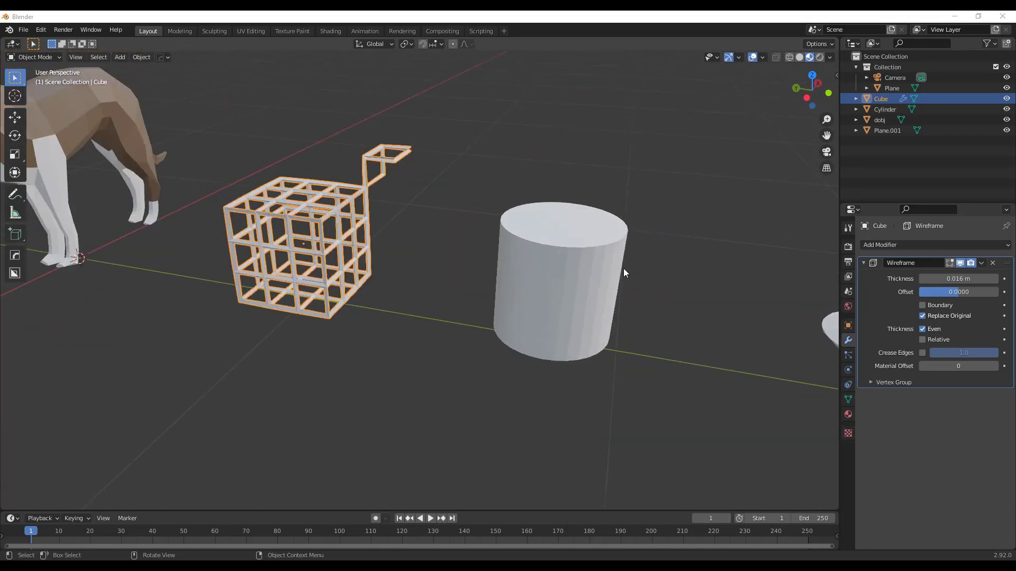
Step: Add a Wireframe modifier to the cylinder, giving a cage of 0.056 m bars
{"action": "left_click", "coordinate": [879, 244]}
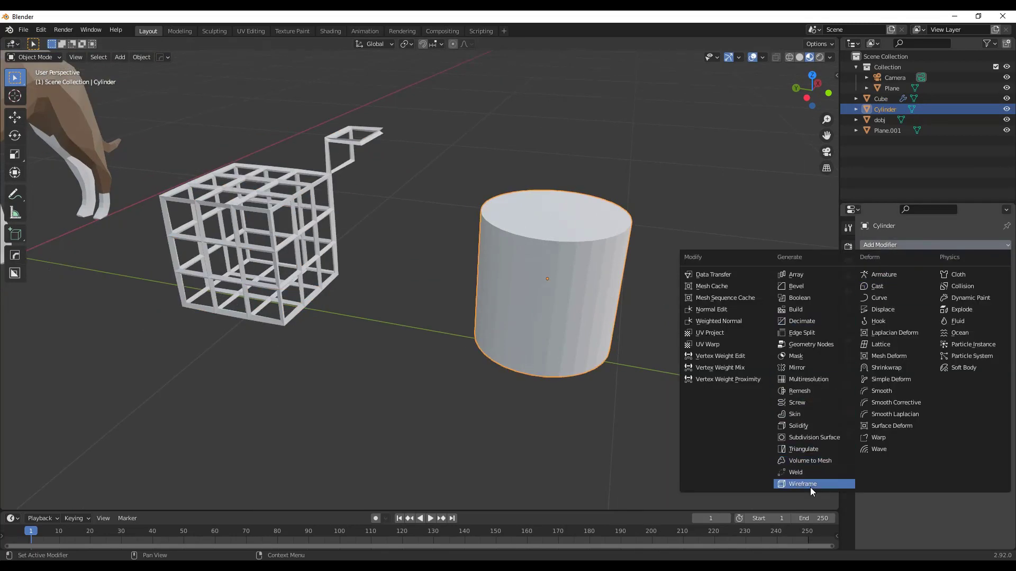
{"action": "left_click", "coordinate": [802, 483]}
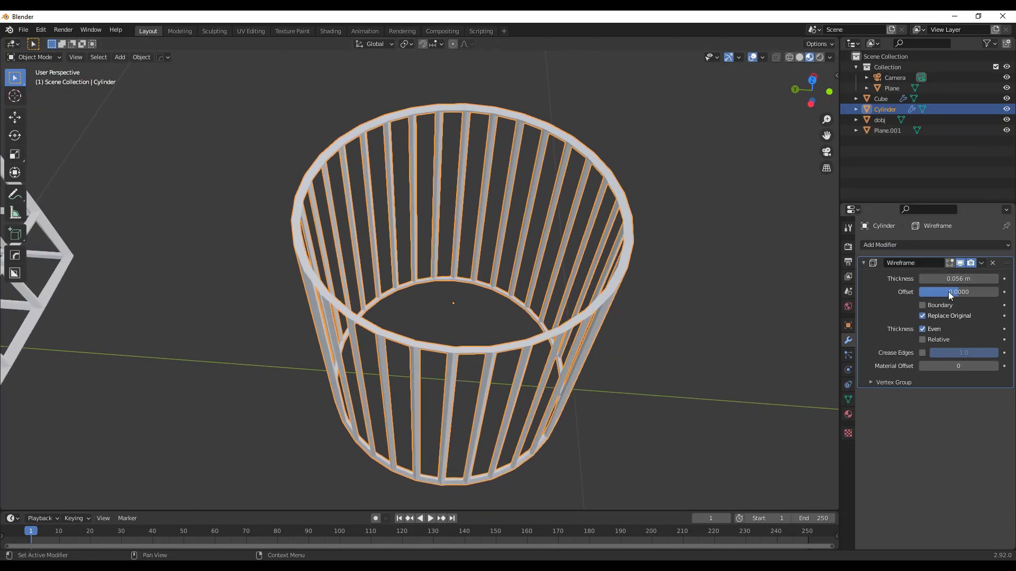
Step: Try offsets of 0.5 and negative values, then settle the cylinder wireframe offset at 0
{"action": "left_click_drag", "start_coordinate": [933, 292], "coordinate": [978, 292]}
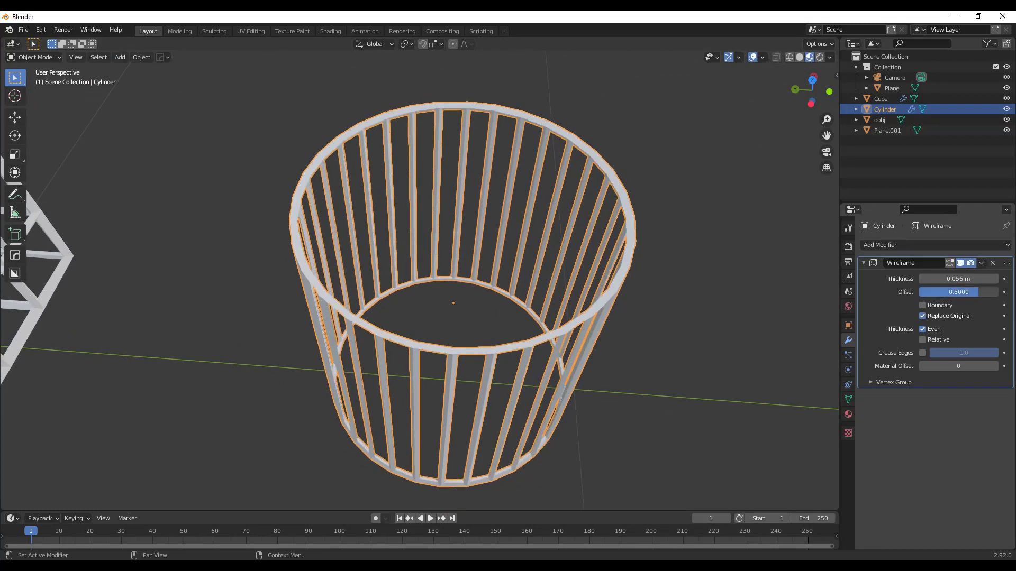
{"action": "left_click_drag", "start_coordinate": [985, 292], "coordinate": [946, 292]}
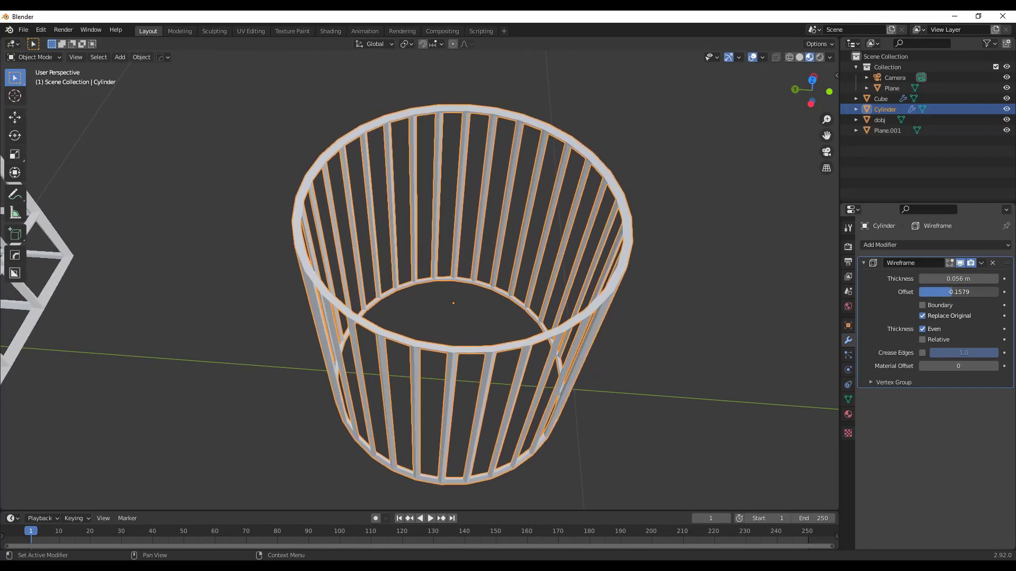
{"action": "left_click_drag", "start_coordinate": [957, 292], "coordinate": [958, 292]}
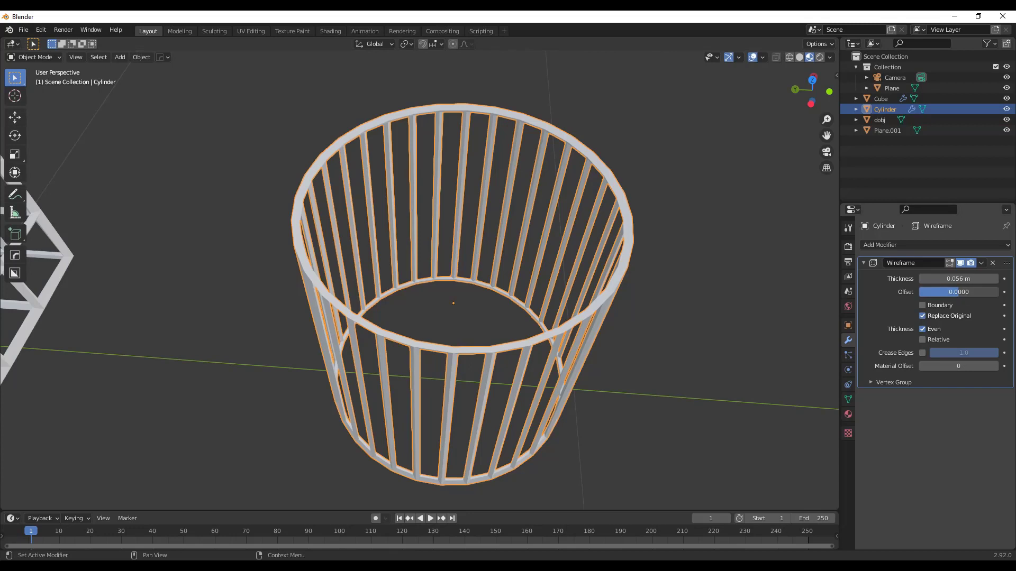
{"action": "left_click_drag", "start_coordinate": [965, 292], "coordinate": [927, 292]}
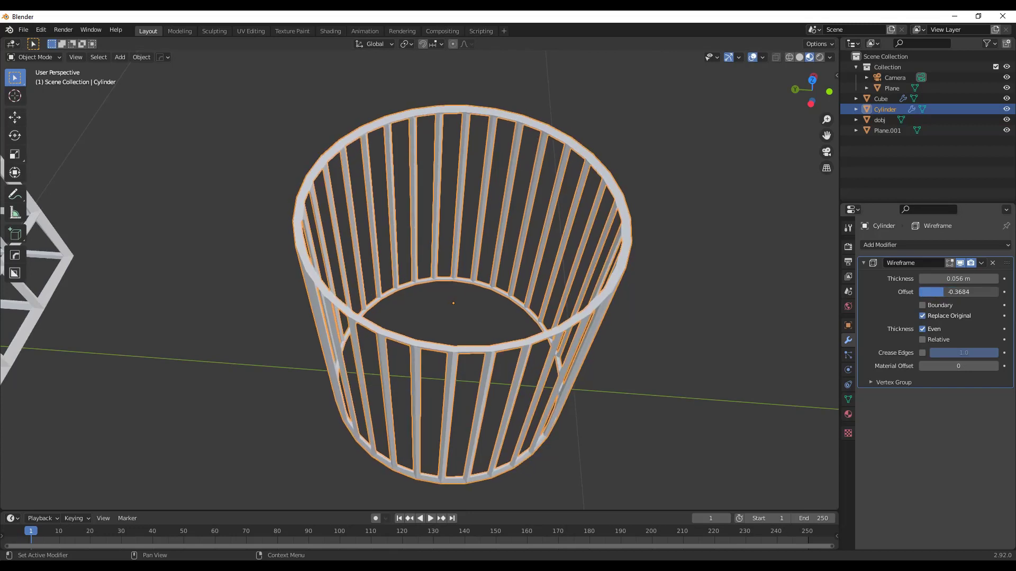
{"action": "left_click_drag", "start_coordinate": [940, 292], "coordinate": [965, 292]}
{"action": "type", "text": "0"}
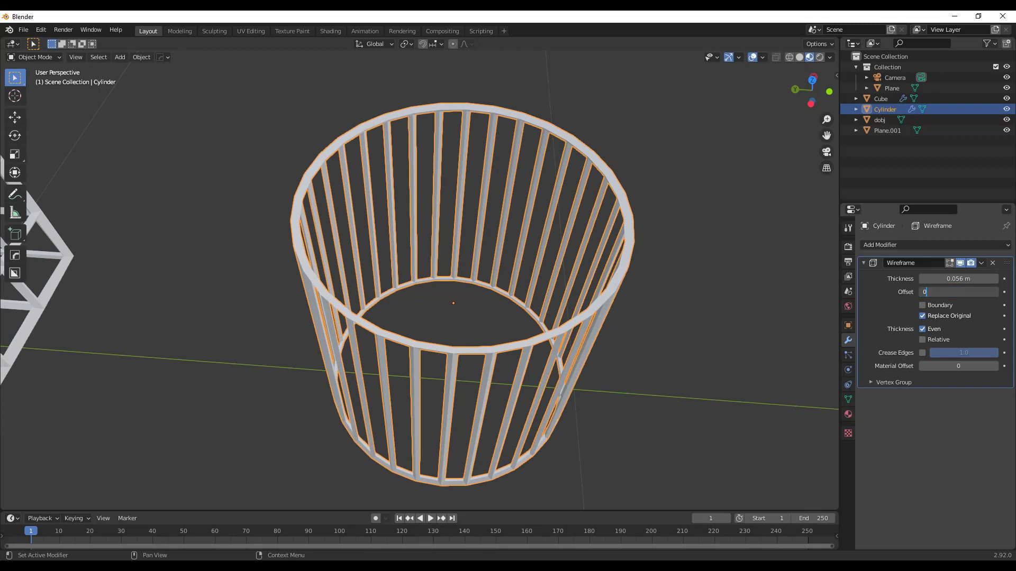
Step: Add a Wireframe modifier to the diamond, 0.031 m thick with zero offset
{"action": "left_click", "coordinate": [880, 245]}
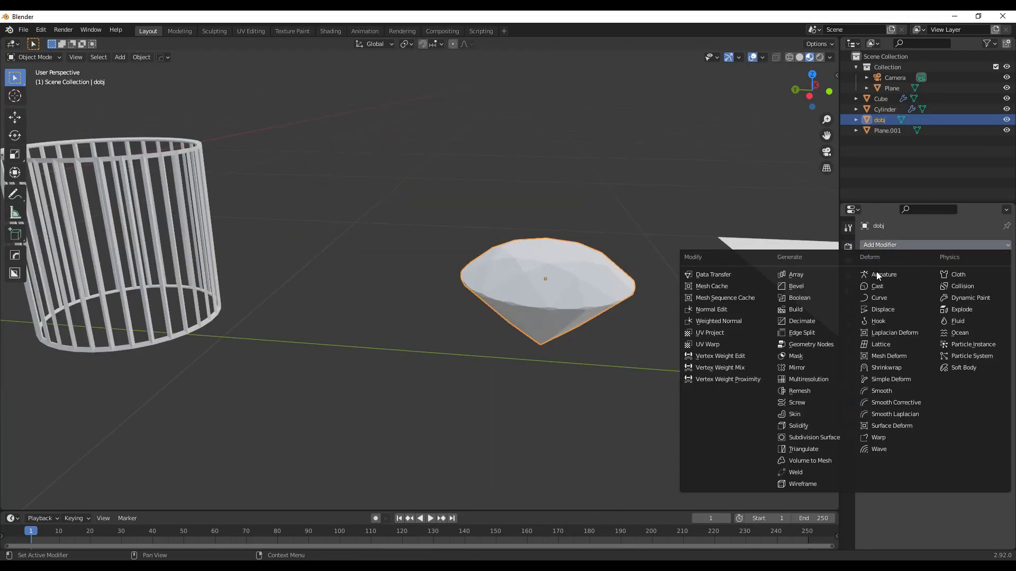
{"action": "mouse_move", "coordinate": [811, 483]}
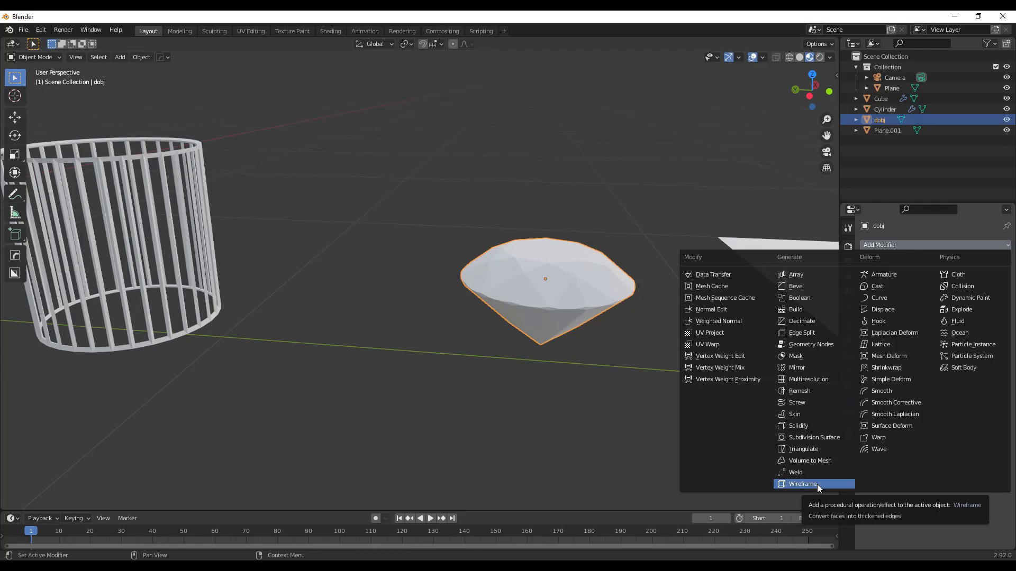
{"action": "left_click", "coordinate": [802, 483]}
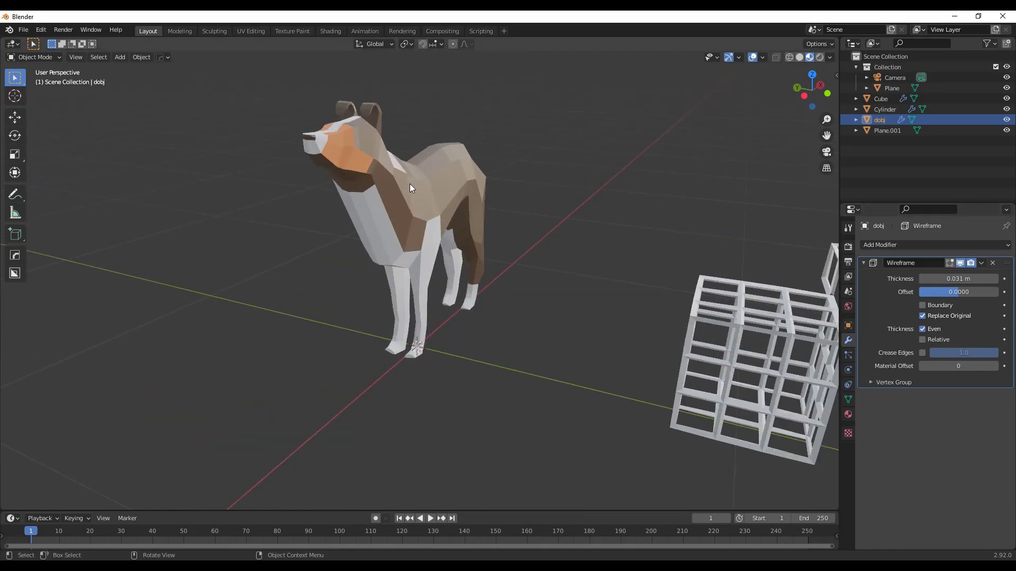
Step: Select the dog (Plane) and add a Wireframe modifier, rendering it as a 0.02 m cage
{"action": "left_click", "coordinate": [891, 87]}
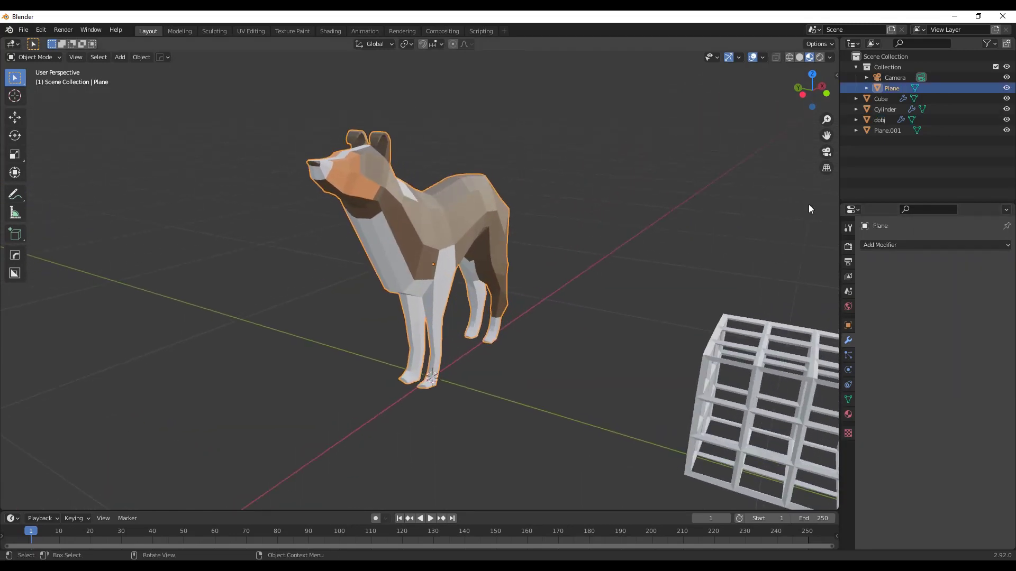
{"action": "left_click", "coordinate": [934, 244]}
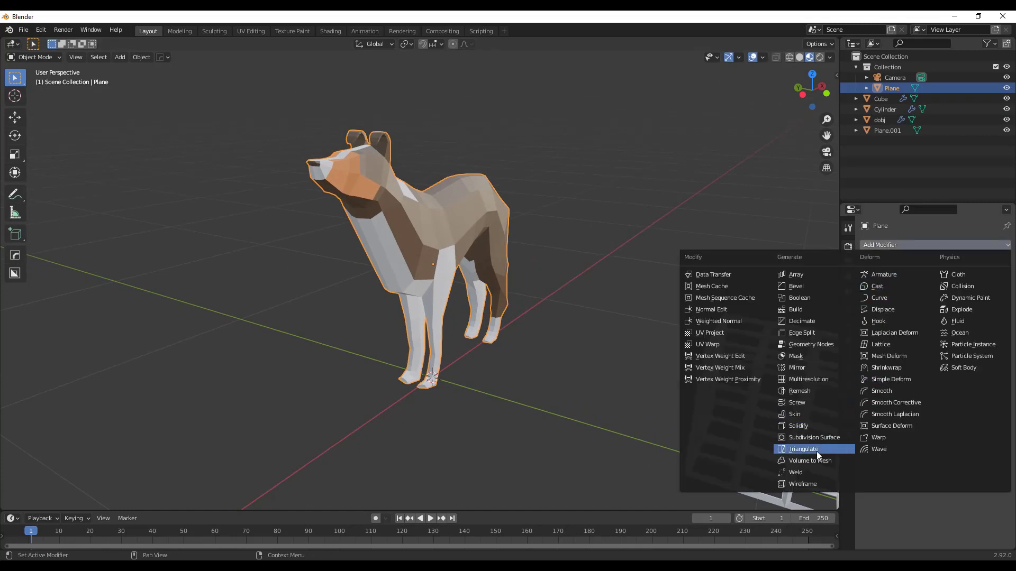
{"action": "left_click", "coordinate": [802, 484]}
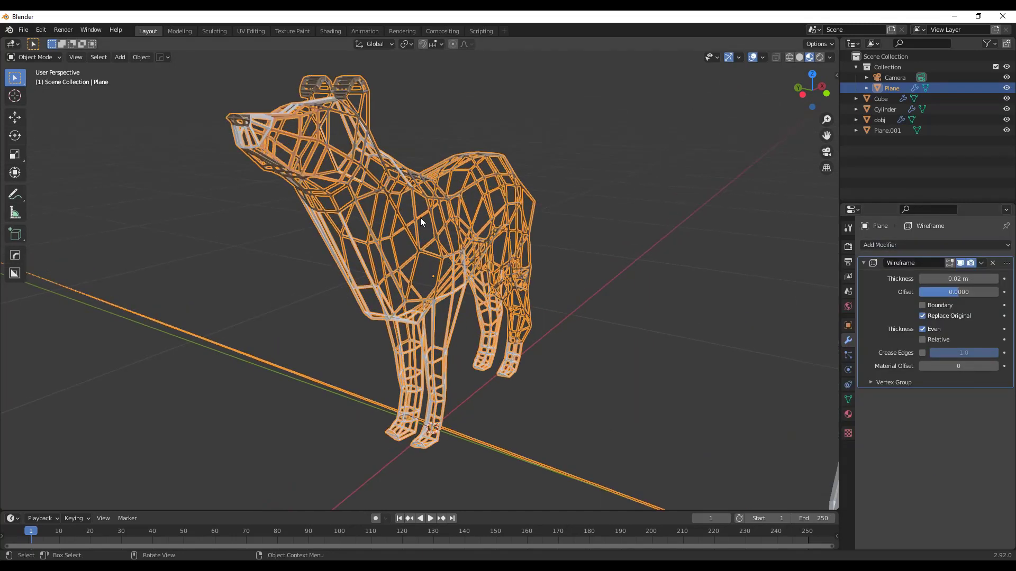
{"action": "mouse_move", "coordinate": [394, 227]}
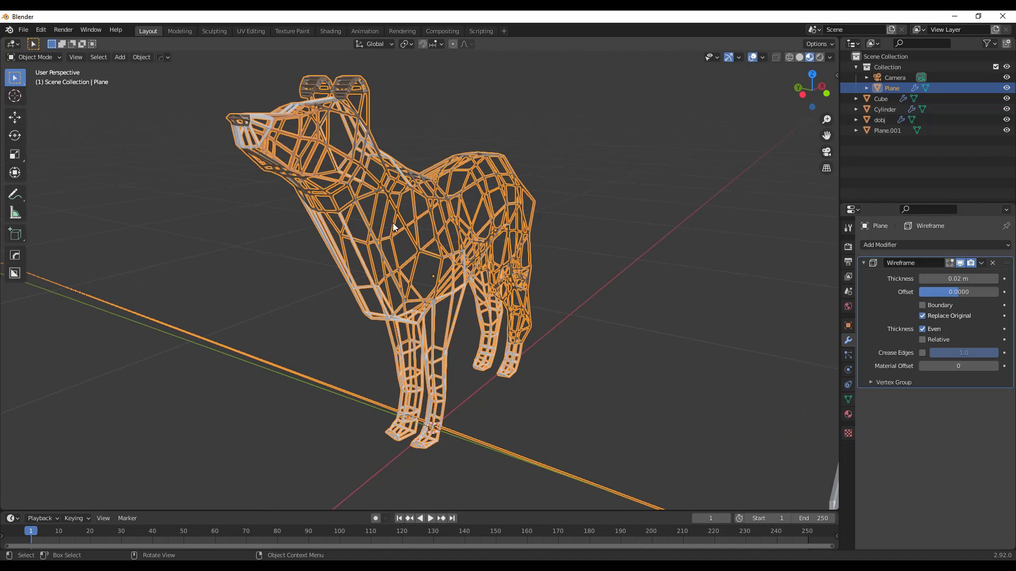
{"action": "mouse_move", "coordinate": [482, 216]}
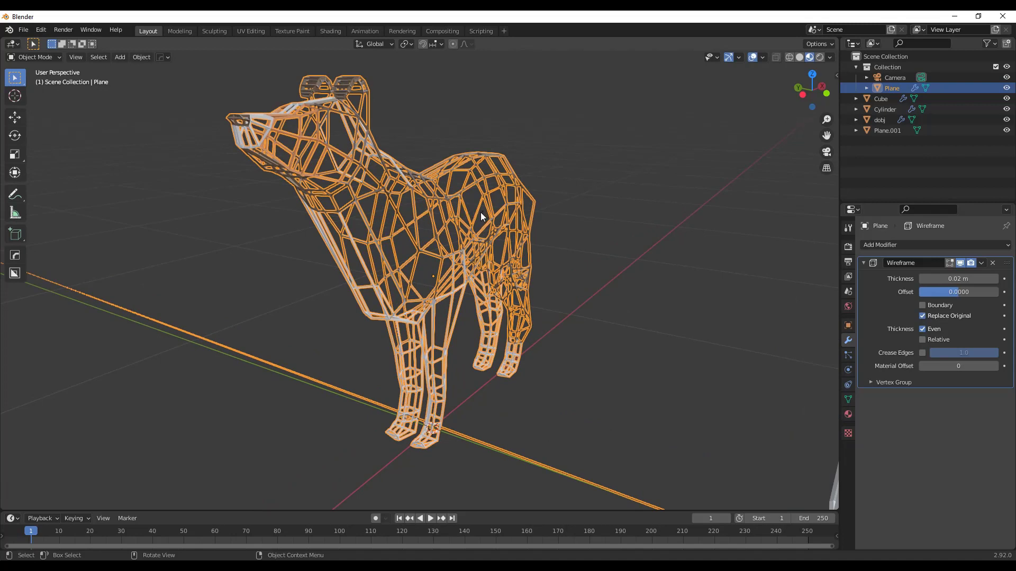
{"action": "mouse_move", "coordinate": [562, 229]}
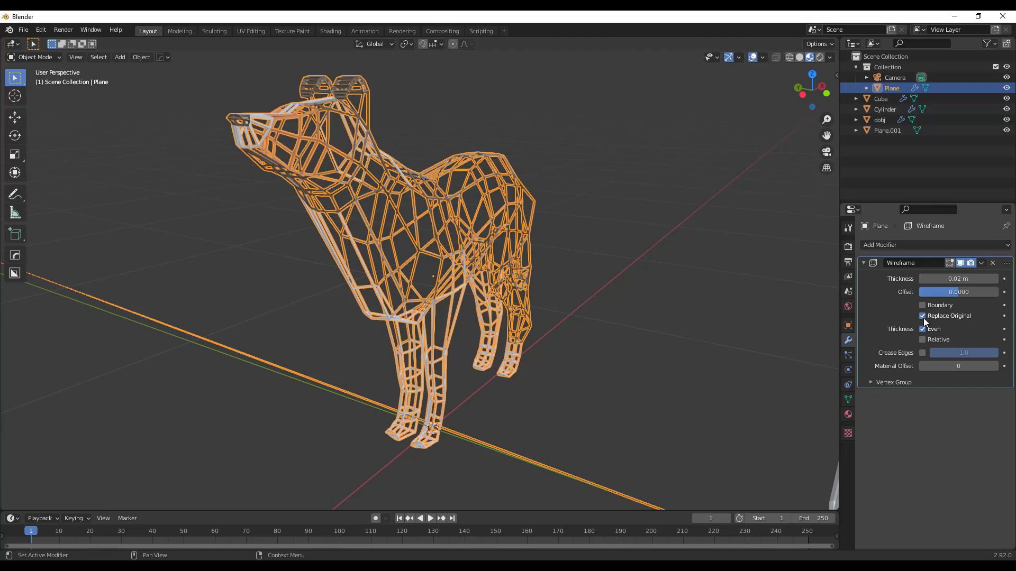
Step: Disable Replace Original so the dog's solid body stays under thicker wireframe edges
{"action": "left_click", "coordinate": [923, 315]}
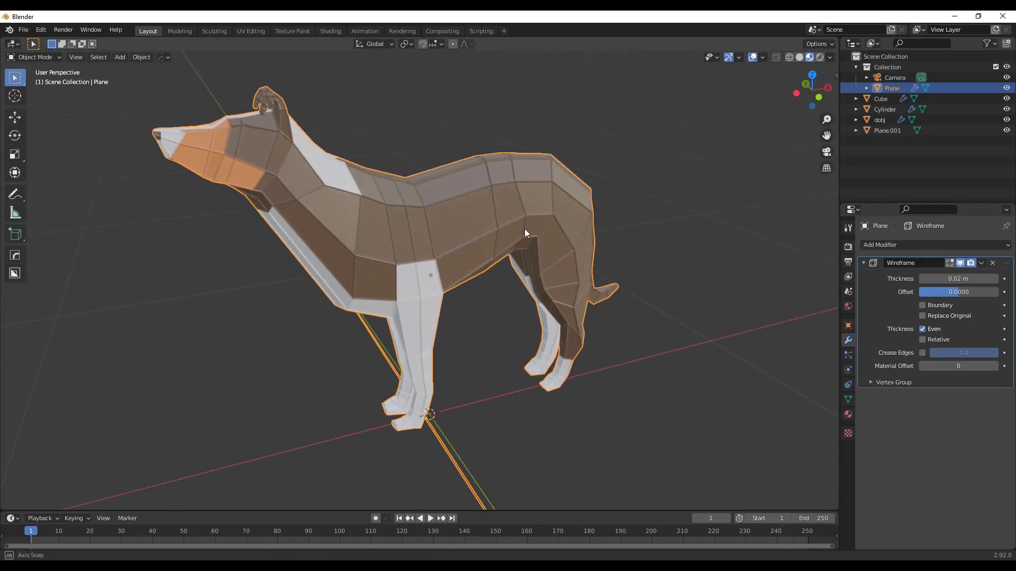
{"action": "left_click_drag", "start_coordinate": [525, 233], "coordinate": [379, 197]}
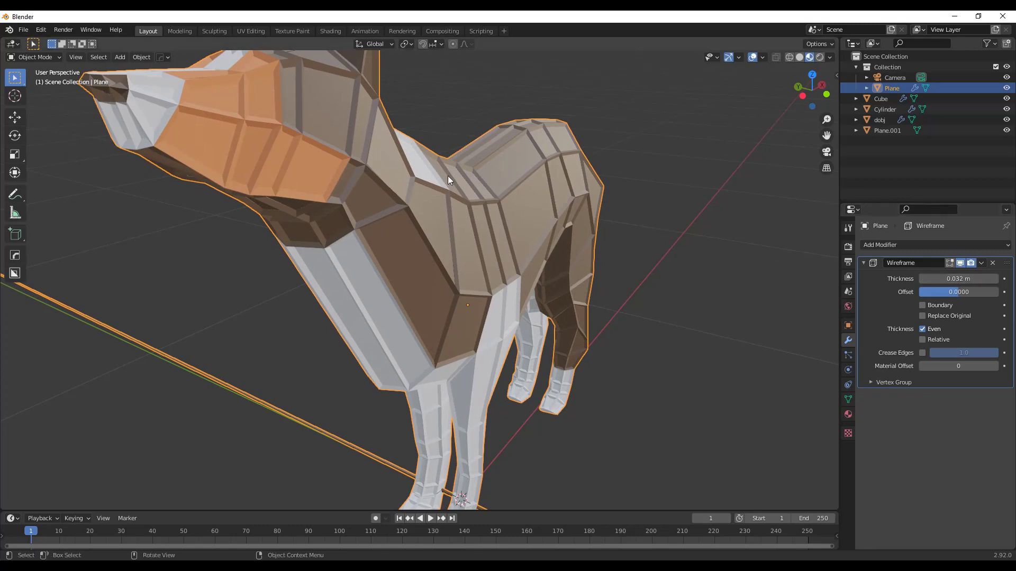
{"action": "mouse_move", "coordinate": [499, 303]}
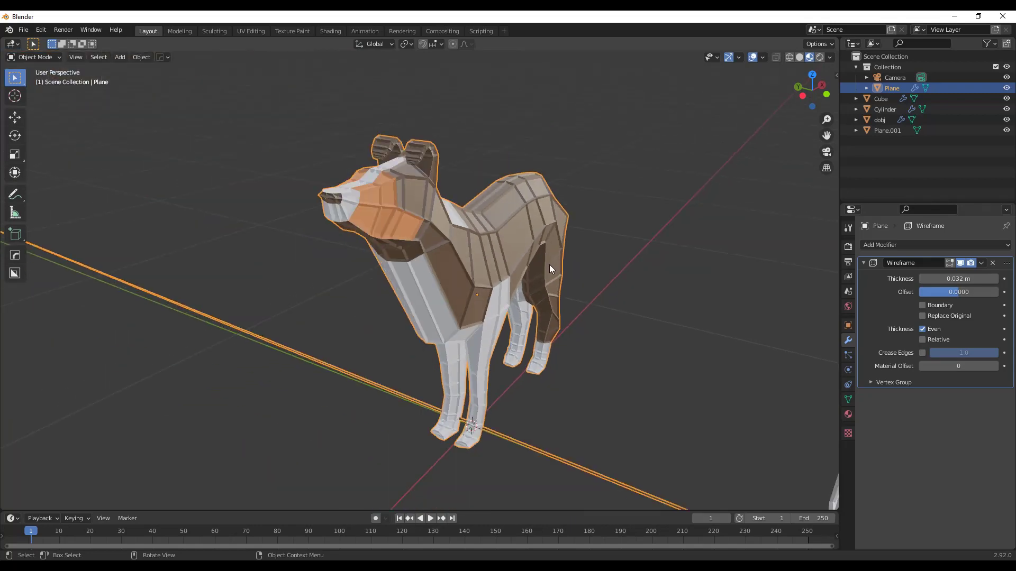
{"action": "left_click_drag", "start_coordinate": [550, 269], "coordinate": [537, 192]}
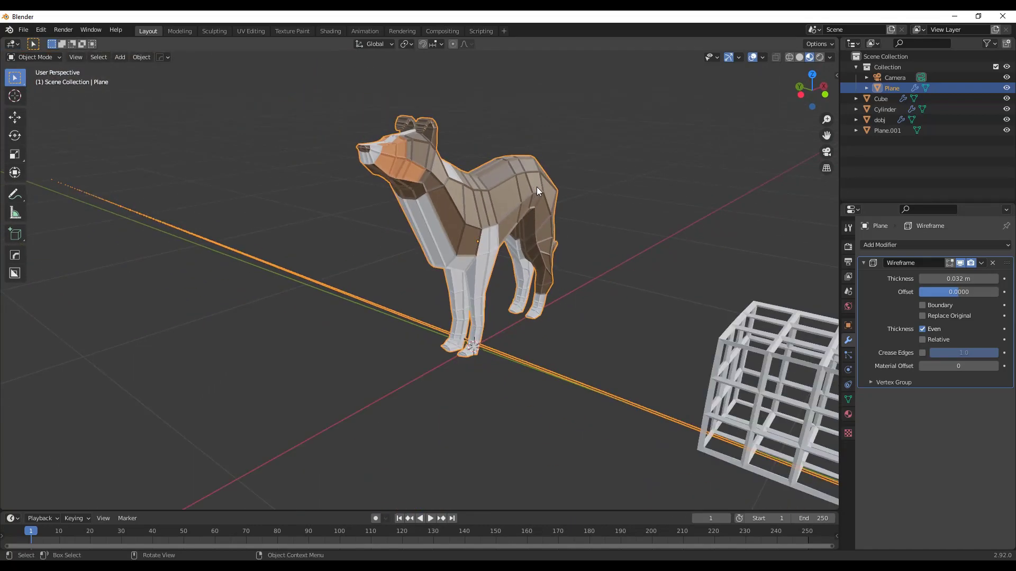
{"action": "scroll", "scroll_direction": "down", "scroll_amount": 3}
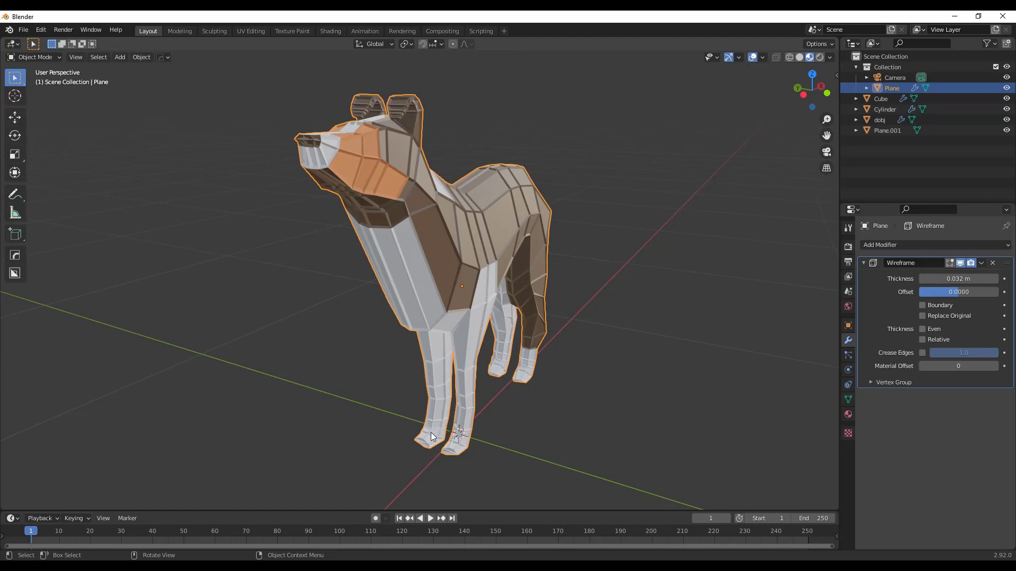
{"action": "mouse_move", "coordinate": [432, 437]}
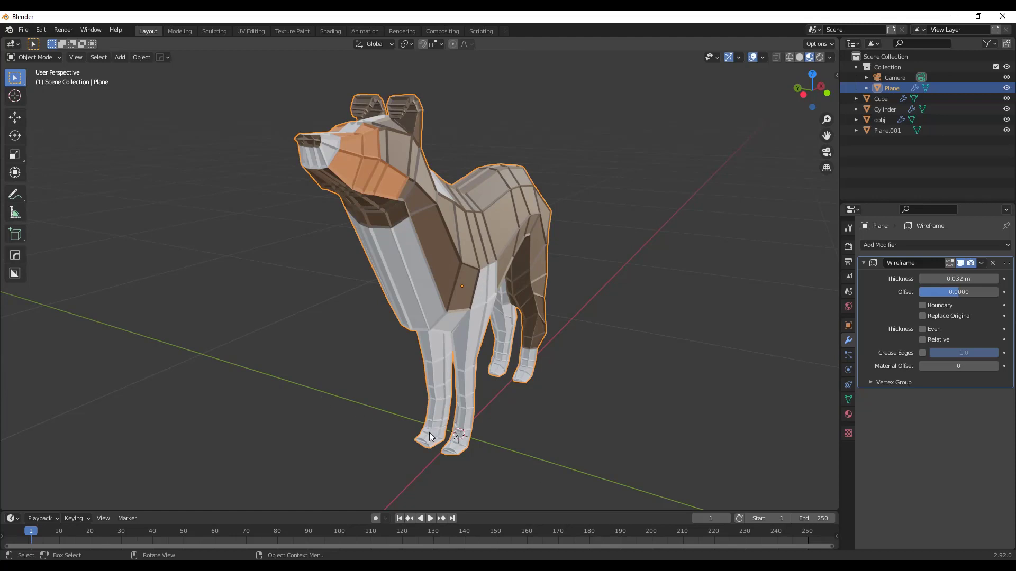
{"action": "mouse_move", "coordinate": [404, 409]}
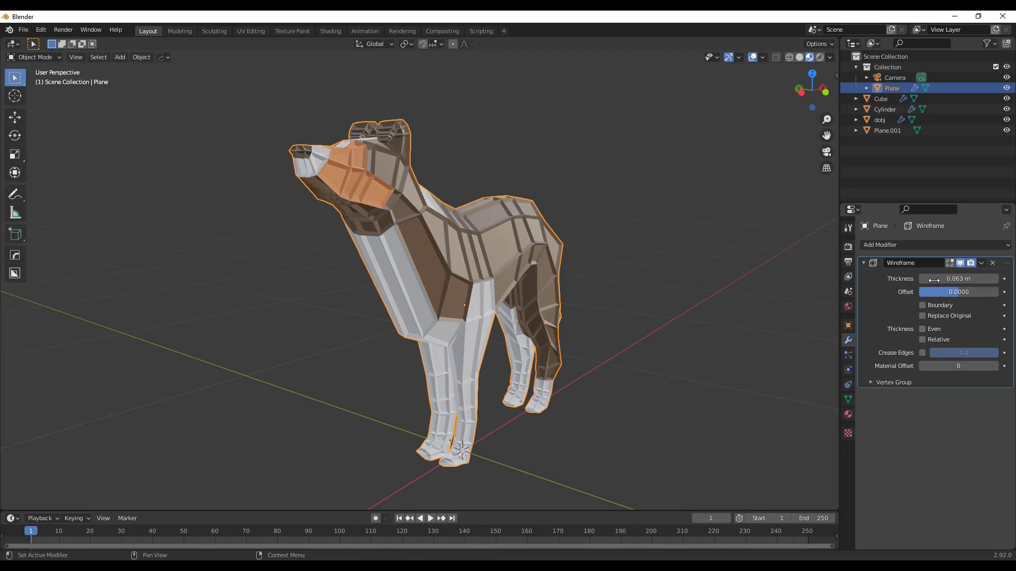
{"action": "mouse_move", "coordinate": [896, 244]}
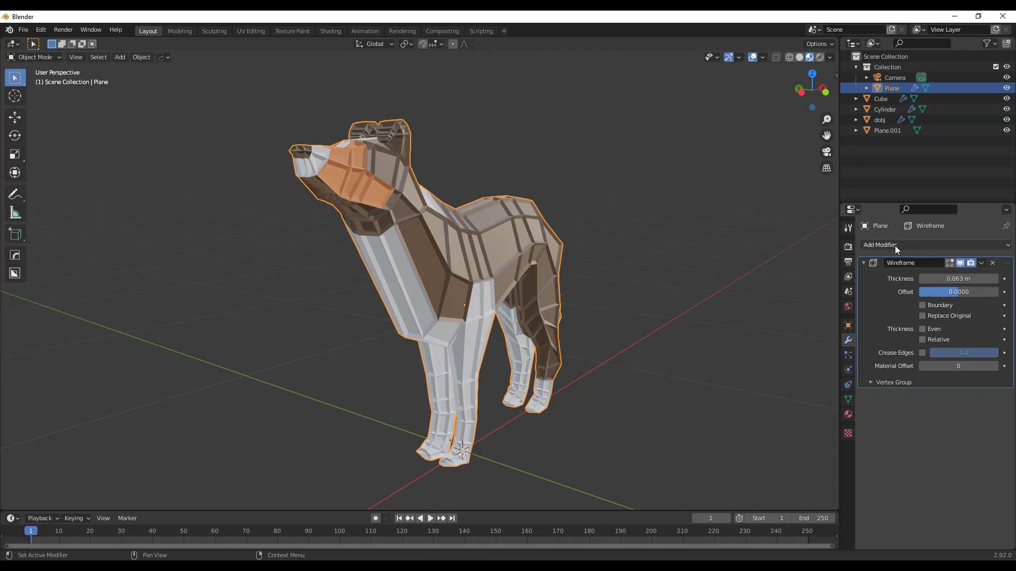
Step: Add a Subdivision Surface modifier to the dog and raise Levels Viewport to 3
{"action": "left_click", "coordinate": [880, 244]}
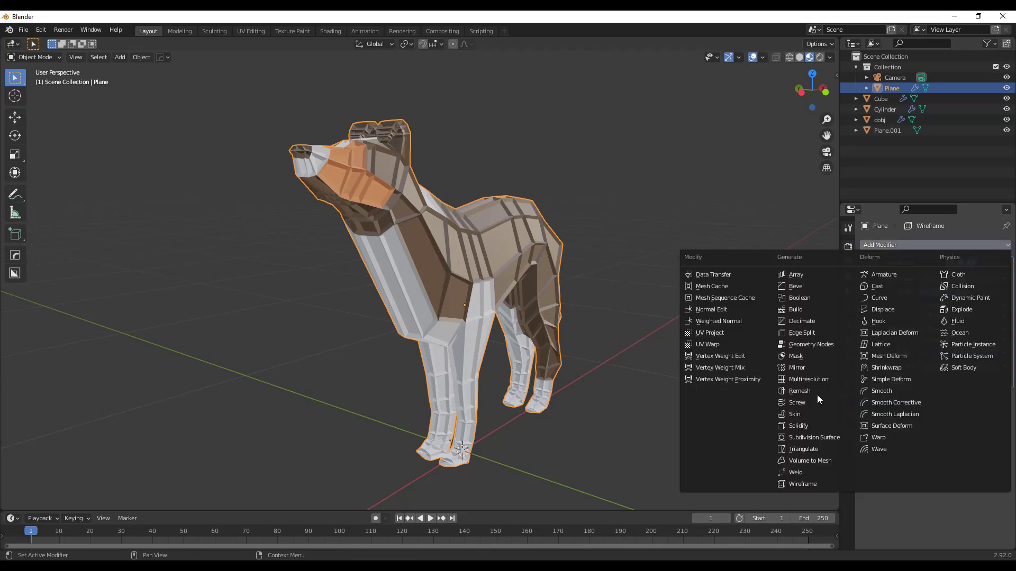
{"action": "mouse_move", "coordinate": [814, 437]}
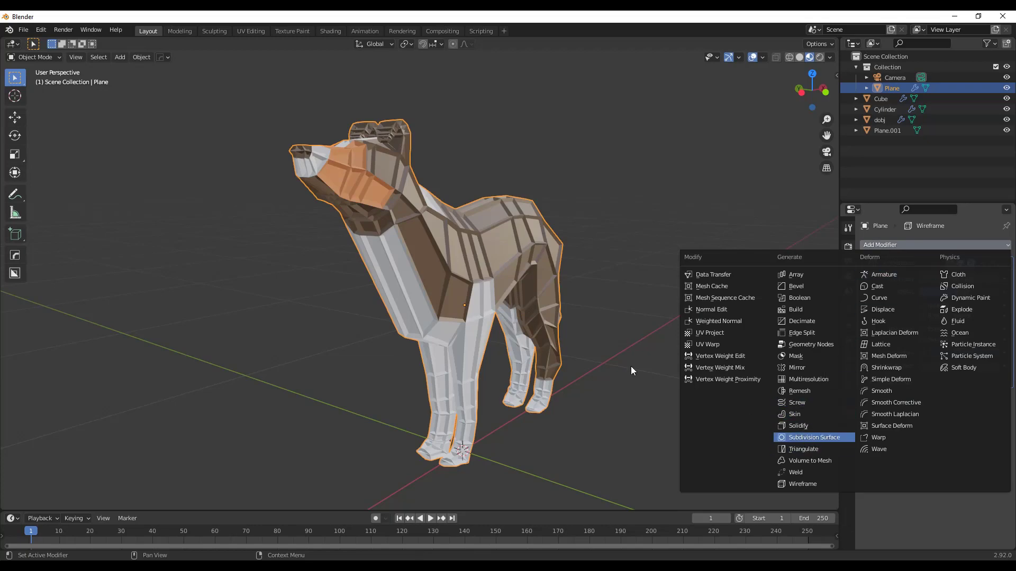
{"action": "left_click", "coordinate": [814, 437]}
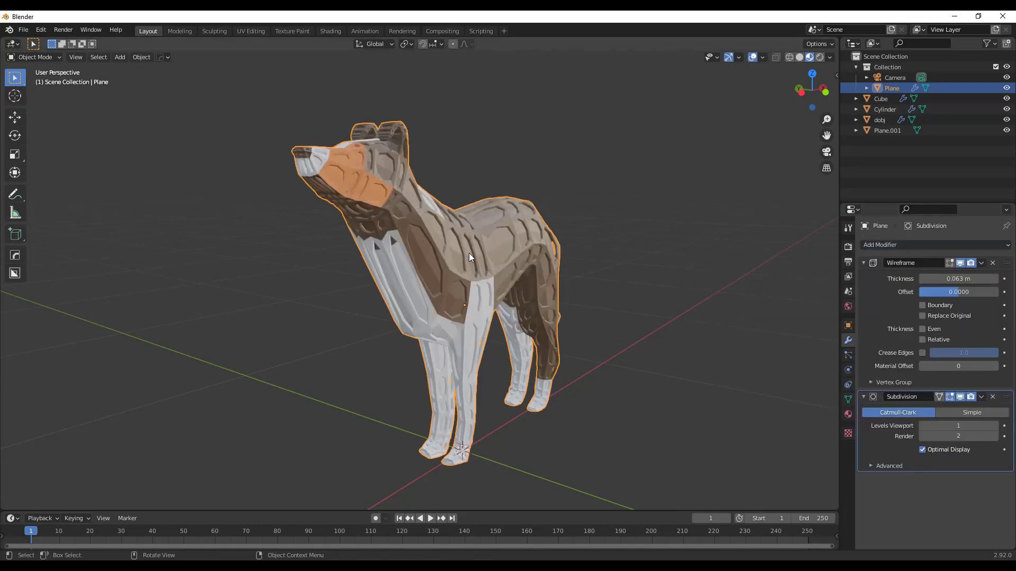
{"action": "left_click_drag", "start_coordinate": [470, 257], "coordinate": [512, 271]}
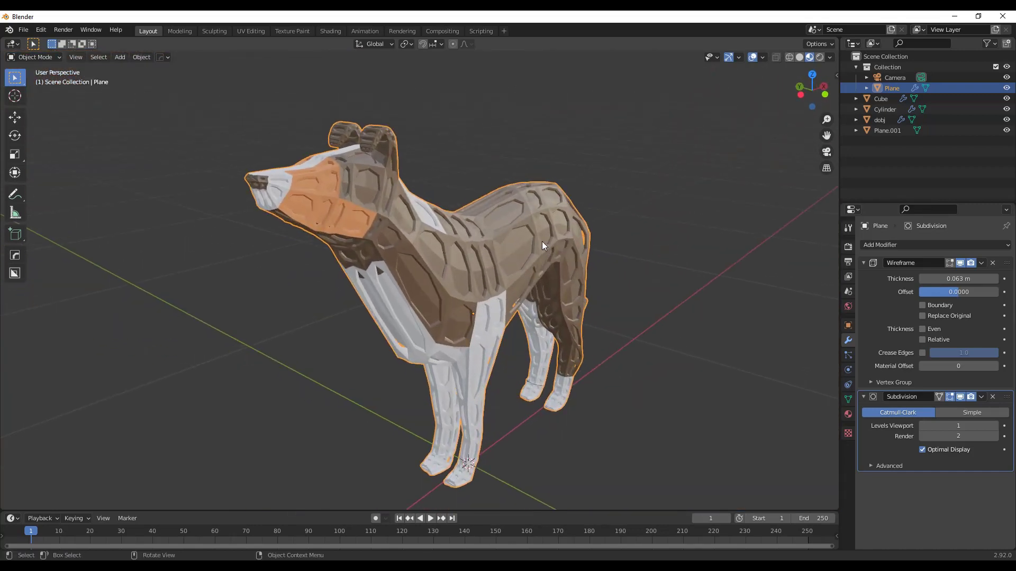
{"action": "scroll", "scroll_direction": "up", "scroll_amount": 3}
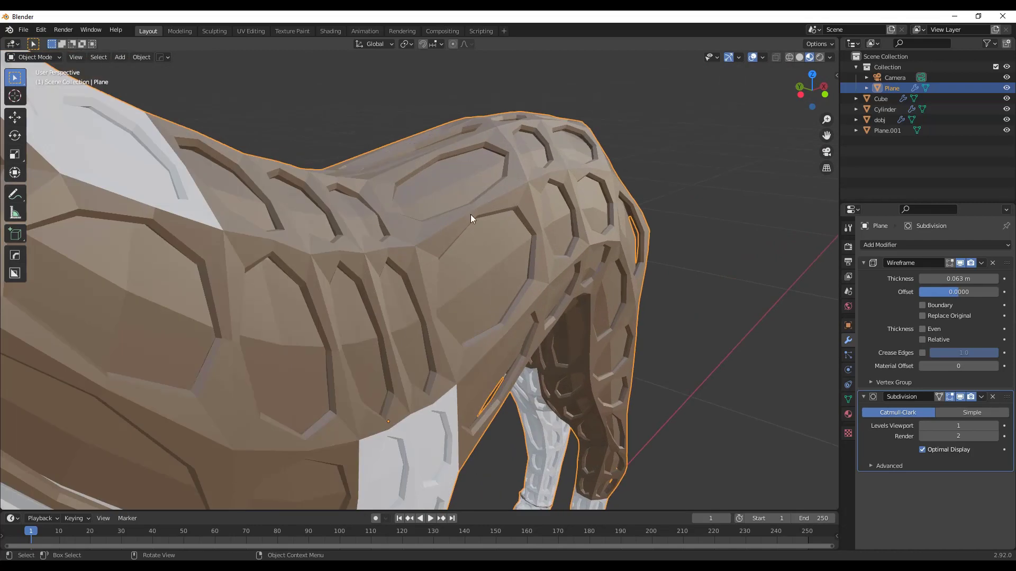
{"action": "left_click_drag", "start_coordinate": [470, 218], "coordinate": [525, 241]}
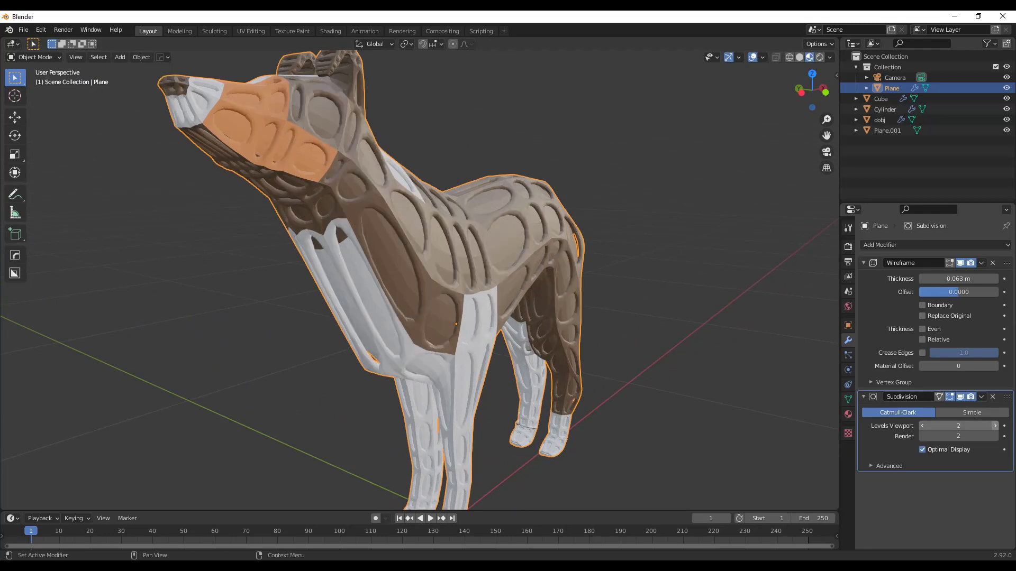
{"action": "left_click", "coordinate": [995, 425]}
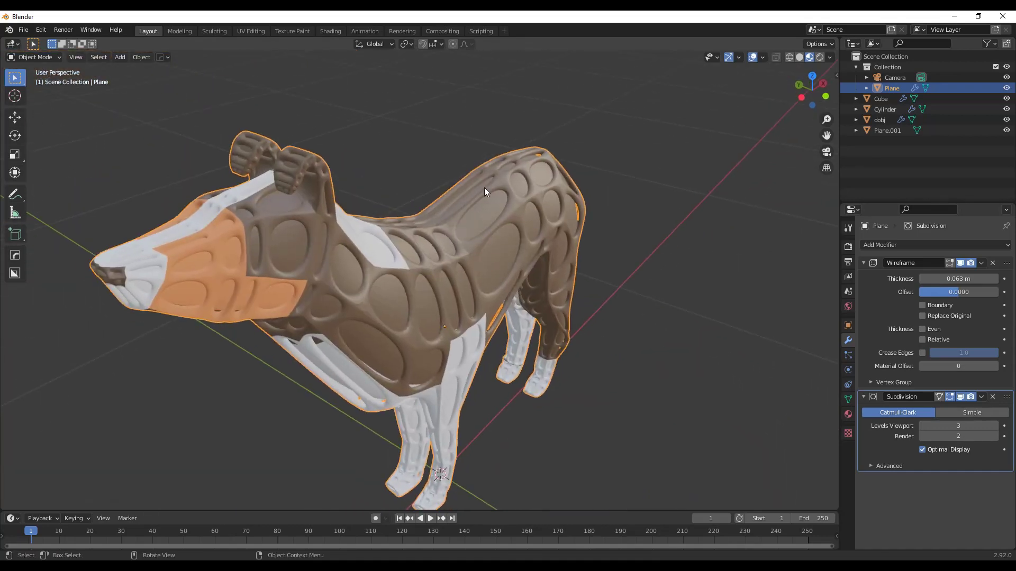
{"action": "mouse_move", "coordinate": [584, 231]}
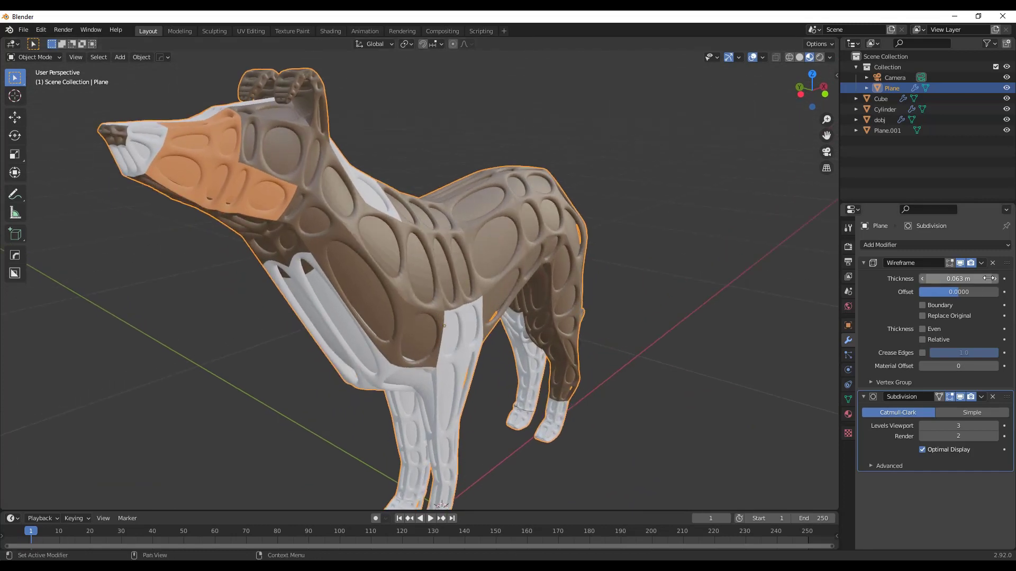
Step: Adjust the wireframe thickness, ending around 0.061 m
{"action": "left_click_drag", "start_coordinate": [958, 278], "coordinate": [978, 278]}
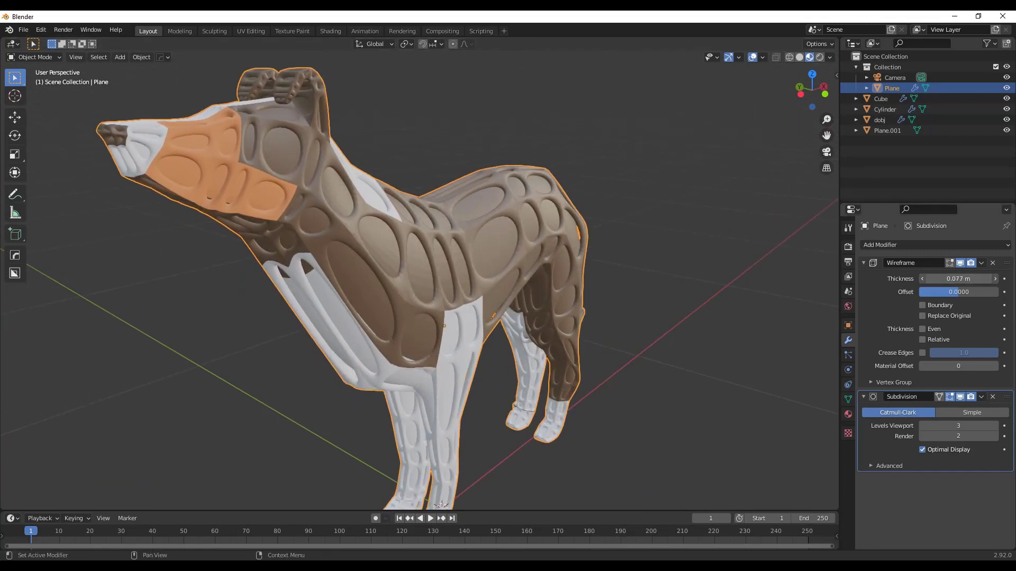
{"action": "left_click_drag", "start_coordinate": [959, 278], "coordinate": [994, 279]}
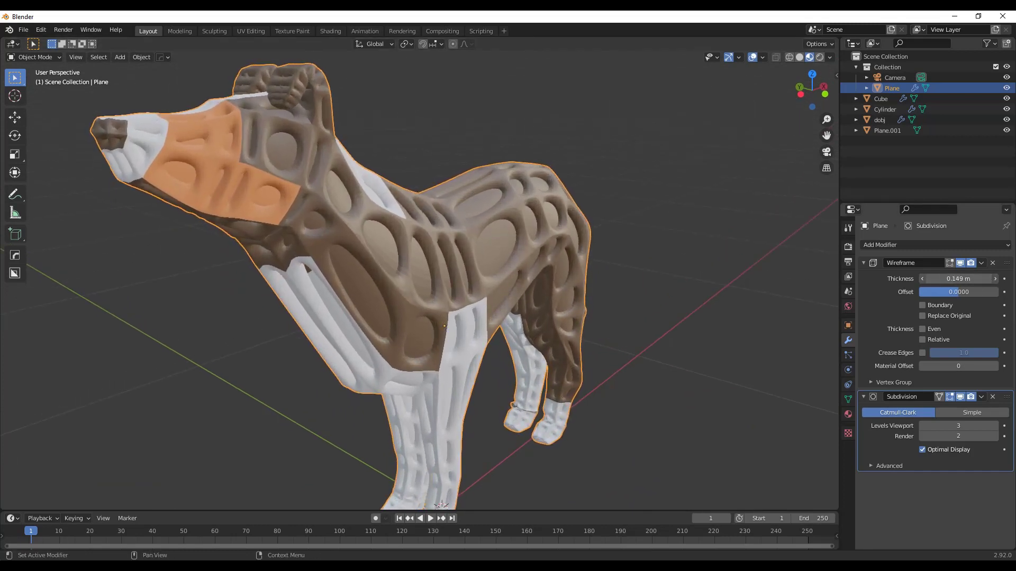
{"action": "left_click_drag", "start_coordinate": [961, 279], "coordinate": [923, 279]}
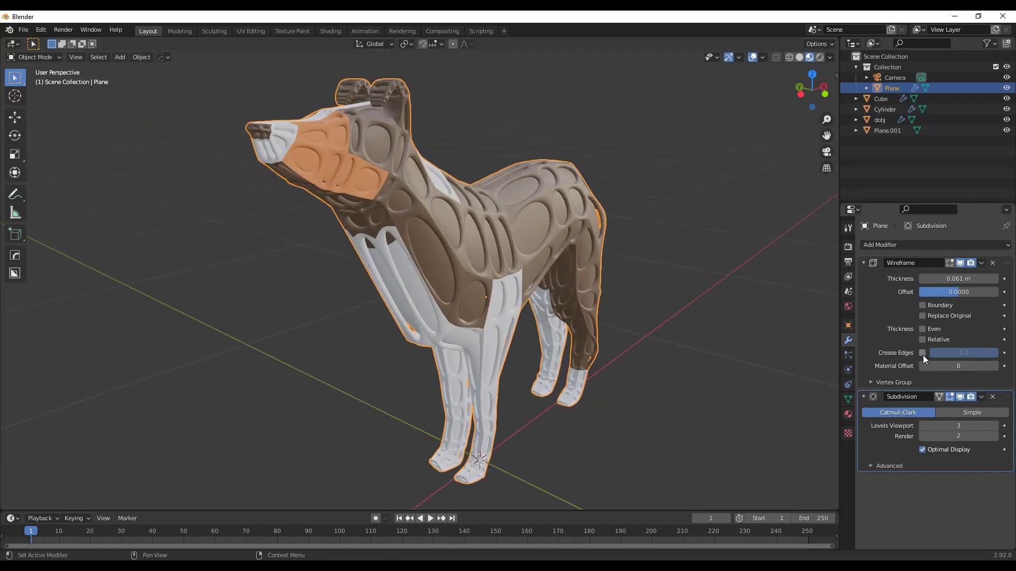
Step: Enable Crease Edges, crease the dog's edges, then set crease amount to 0.0 for rounded openings
{"action": "left_click", "coordinate": [922, 352]}
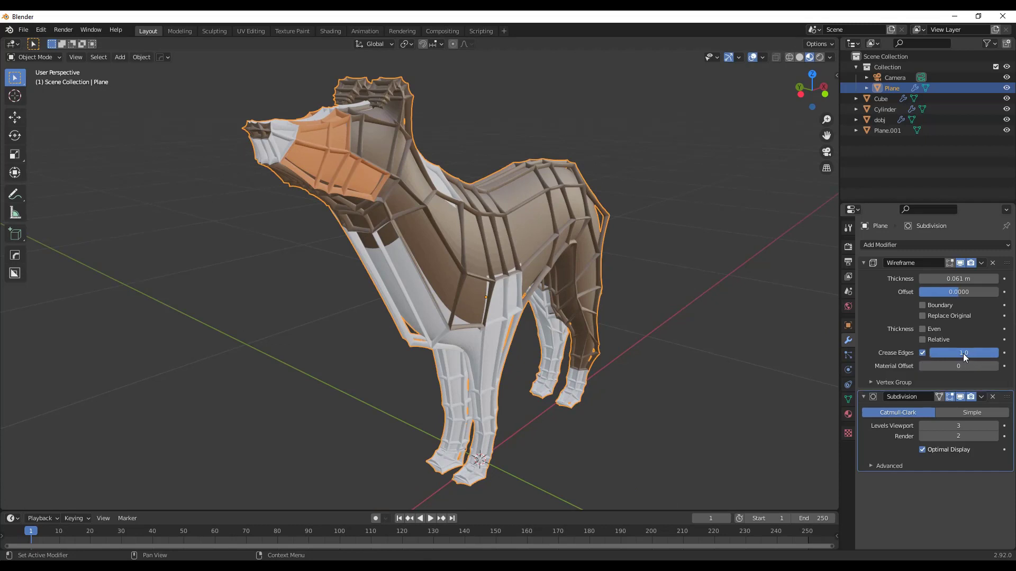
{"action": "key", "text": "Tab"}
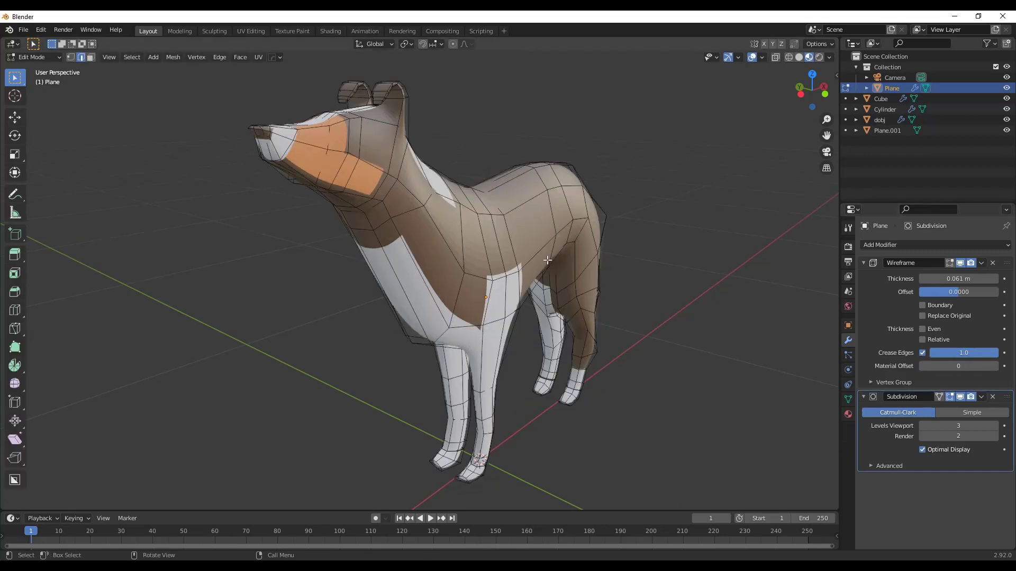
{"action": "right_click", "coordinate": [547, 261]}
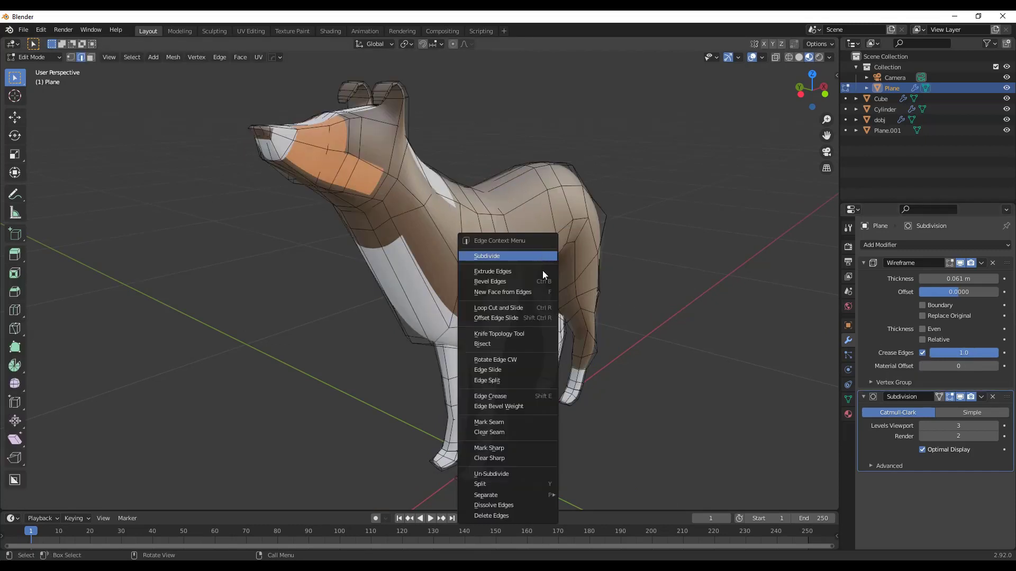
{"action": "mouse_move", "coordinate": [514, 396]}
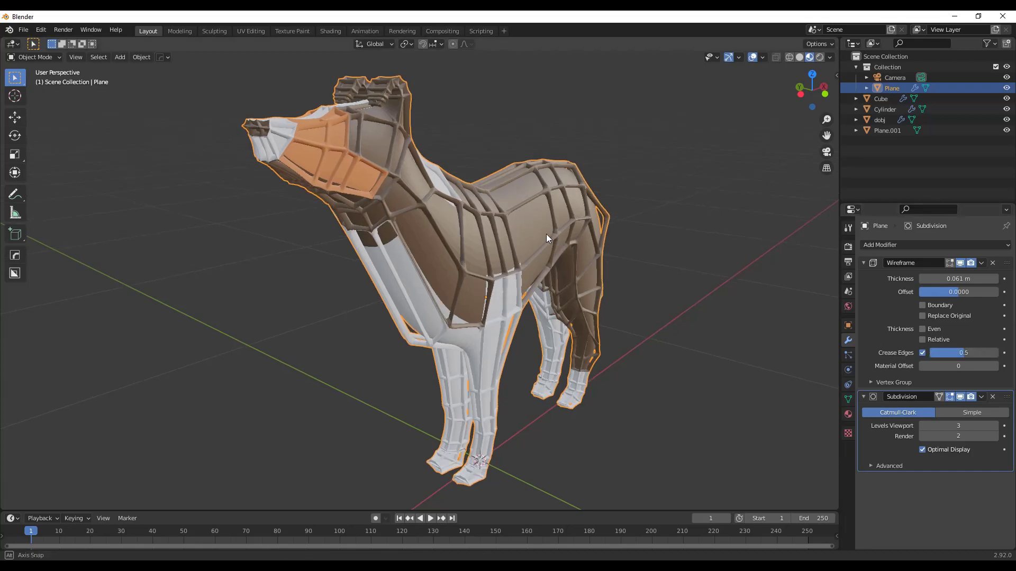
{"action": "scroll", "scroll_direction": "down", "scroll_amount": 3}
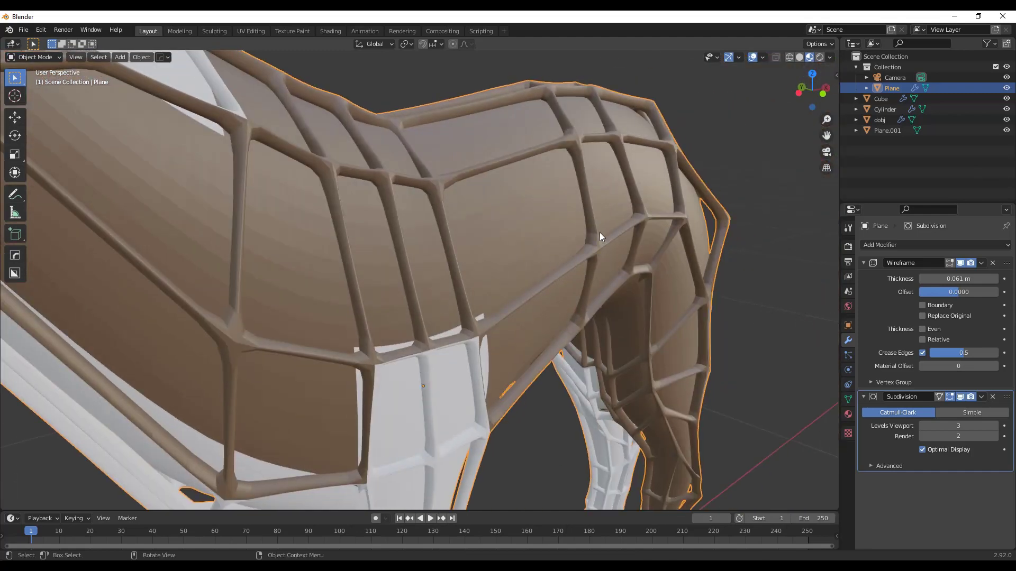
{"action": "left_click", "coordinate": [963, 352]}
{"action": "type", "text": "0"}
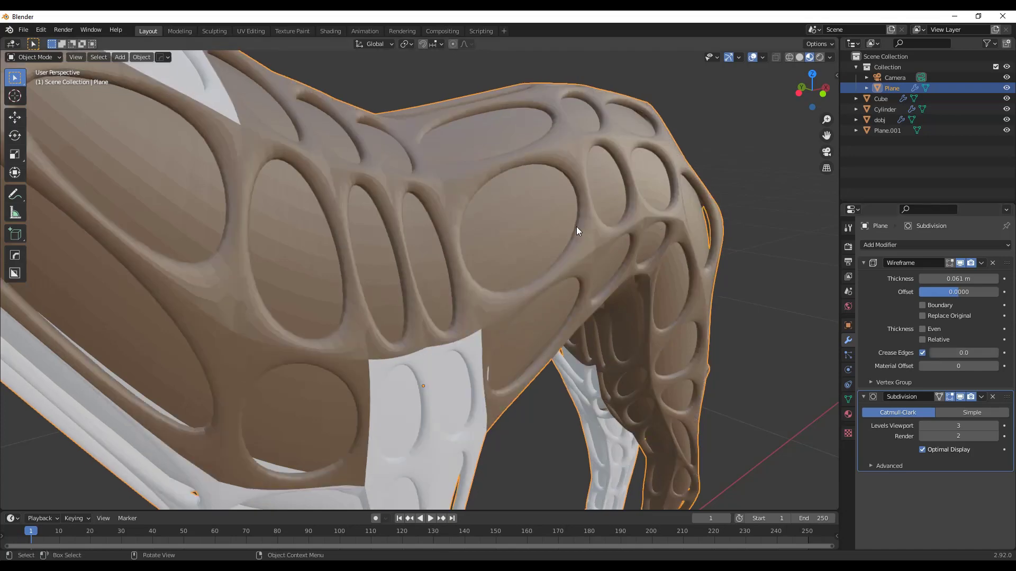
{"action": "mouse_move", "coordinate": [627, 259]}
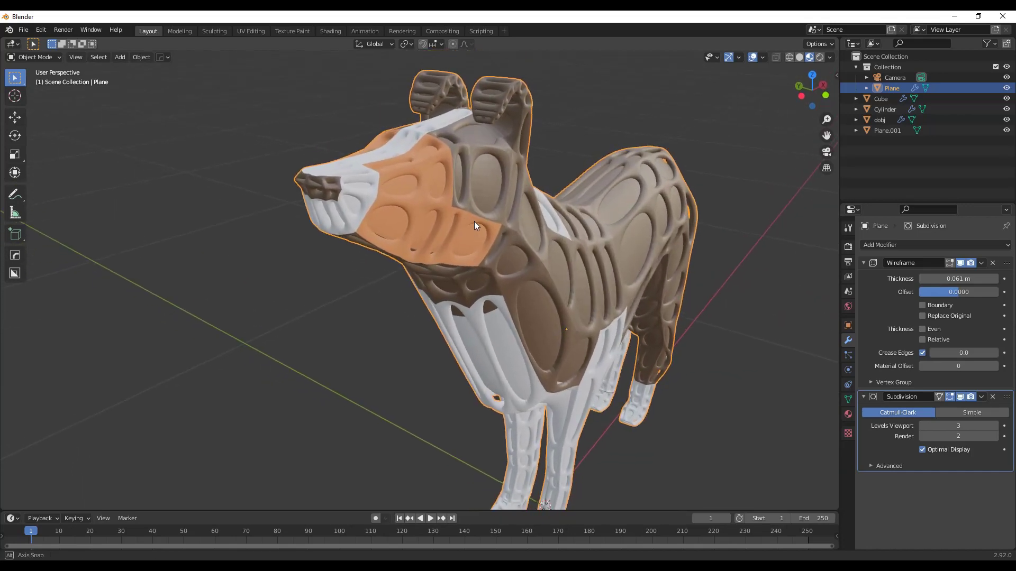
Step: Set Material Offset to -2 so frame and inner shell differ, and reveal the Vertex Group options
{"action": "left_click_drag", "start_coordinate": [473, 226], "coordinate": [428, 207]}
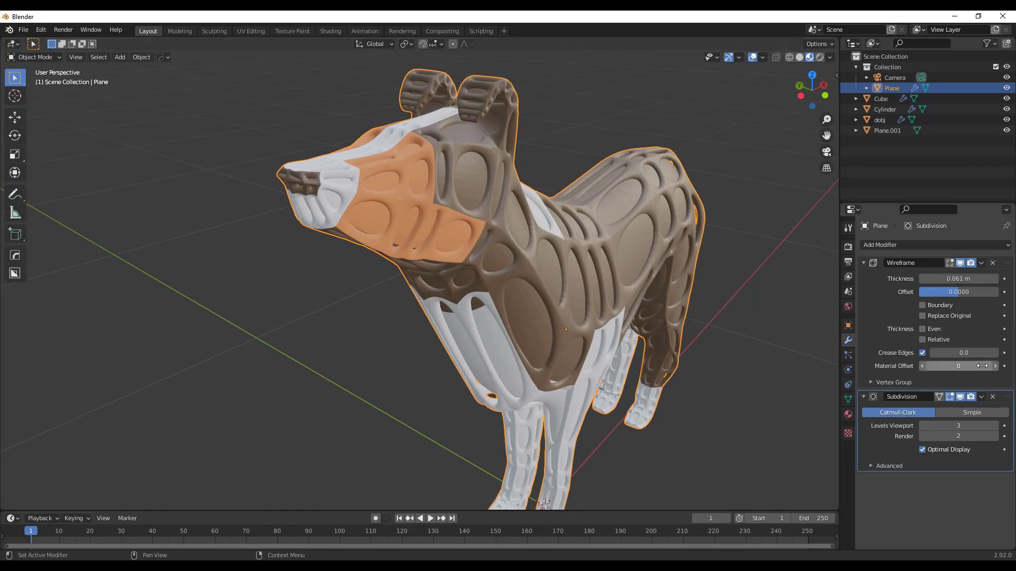
{"action": "left_click", "coordinate": [995, 366]}
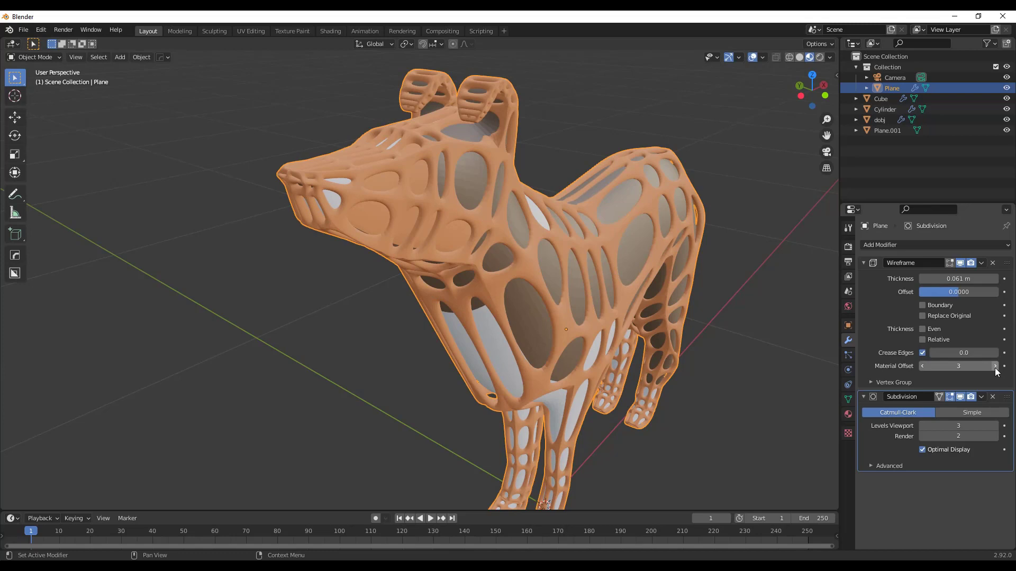
{"action": "left_click", "coordinate": [995, 367]}
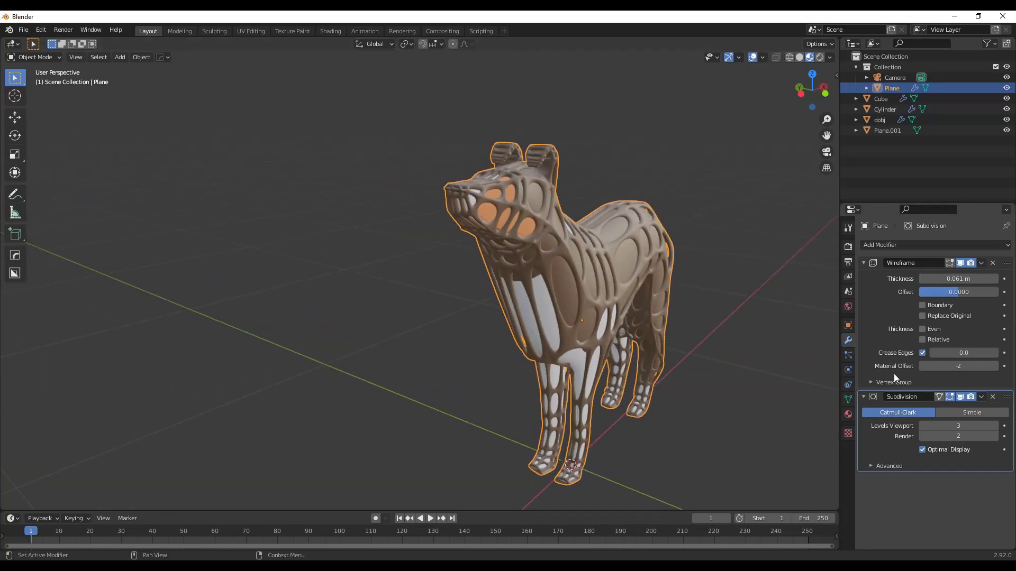
{"action": "left_click", "coordinate": [893, 382]}
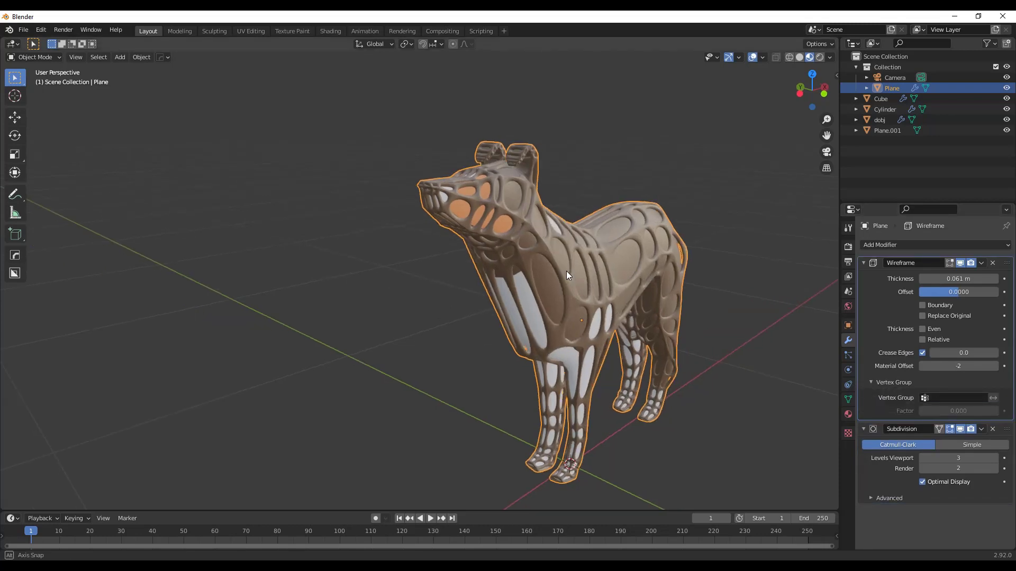
{"action": "left_click_drag", "start_coordinate": [567, 275], "coordinate": [499, 248]}
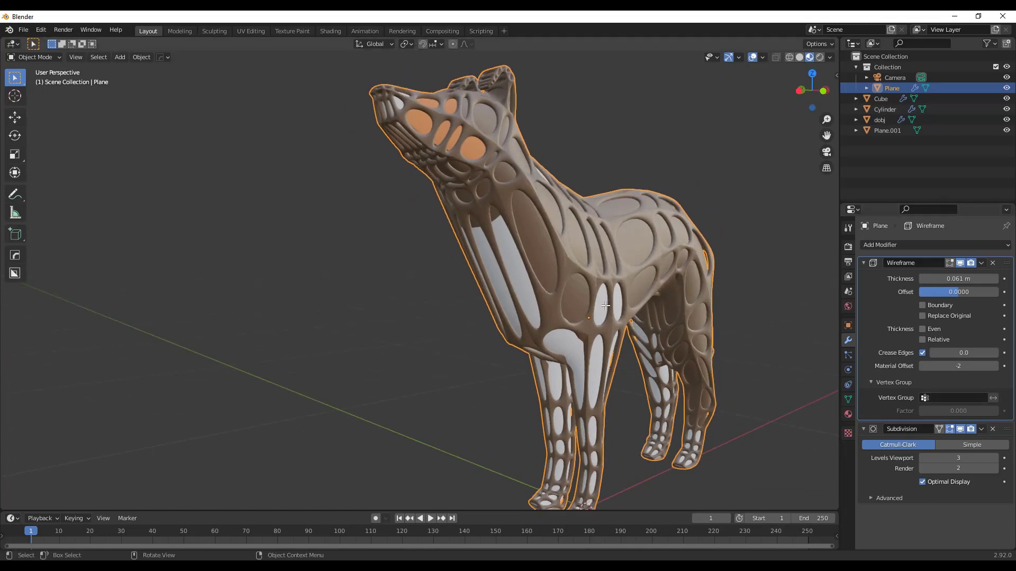
Step: Select the leg vertices in Edit Mode and assign them to a new vertex group 'Legs'
{"action": "key", "text": "Tab"}
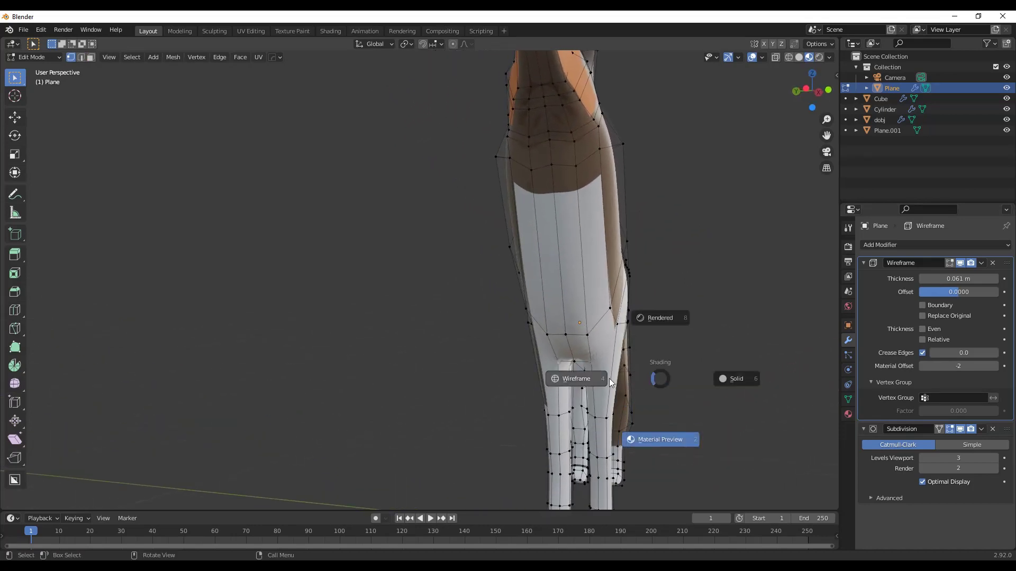
{"action": "left_click", "coordinate": [576, 379]}
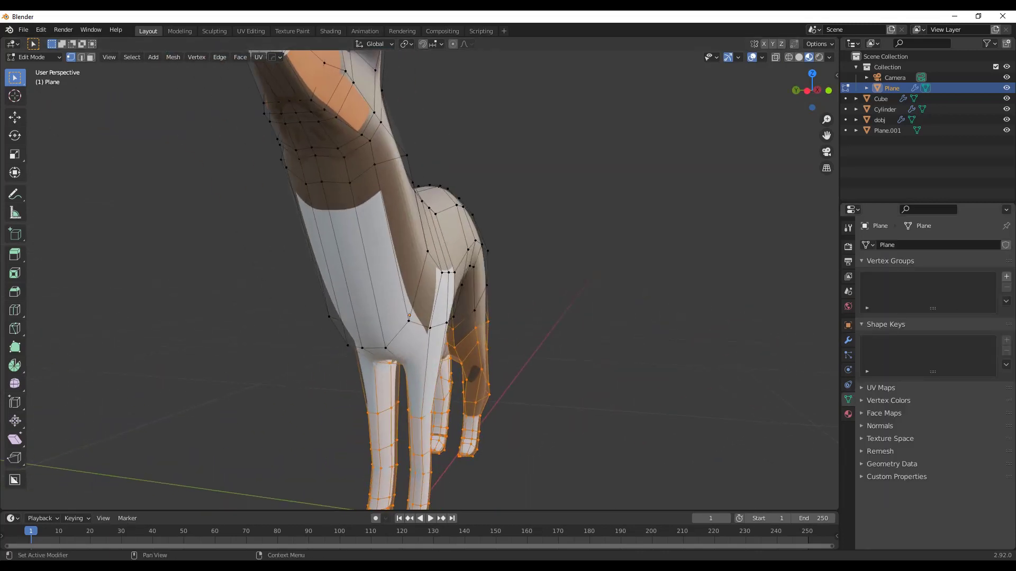
{"action": "left_click", "coordinate": [1006, 276]}
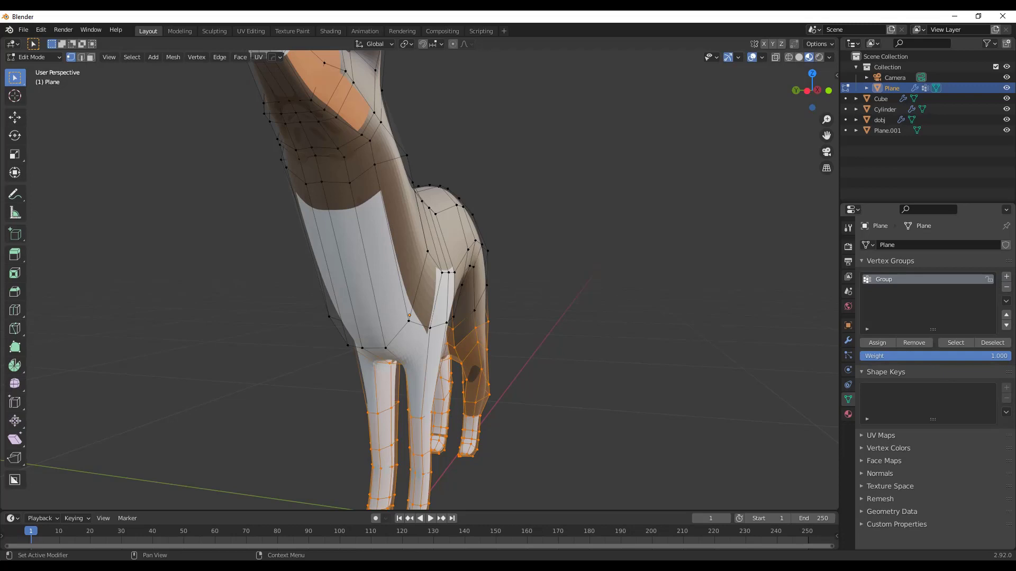
{"action": "double_click", "coordinate": [883, 279]}
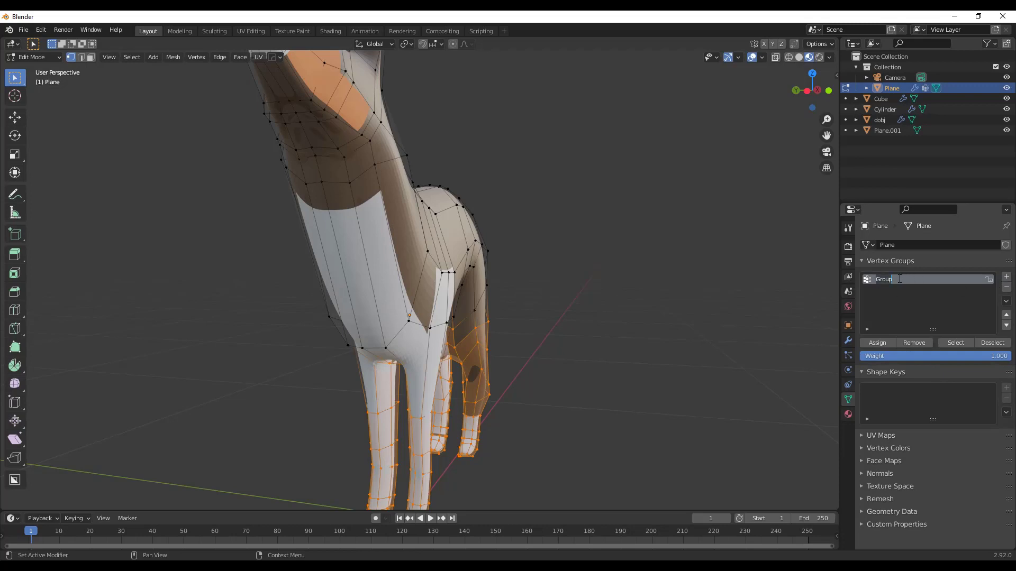
{"action": "type", "text": "Legs"}
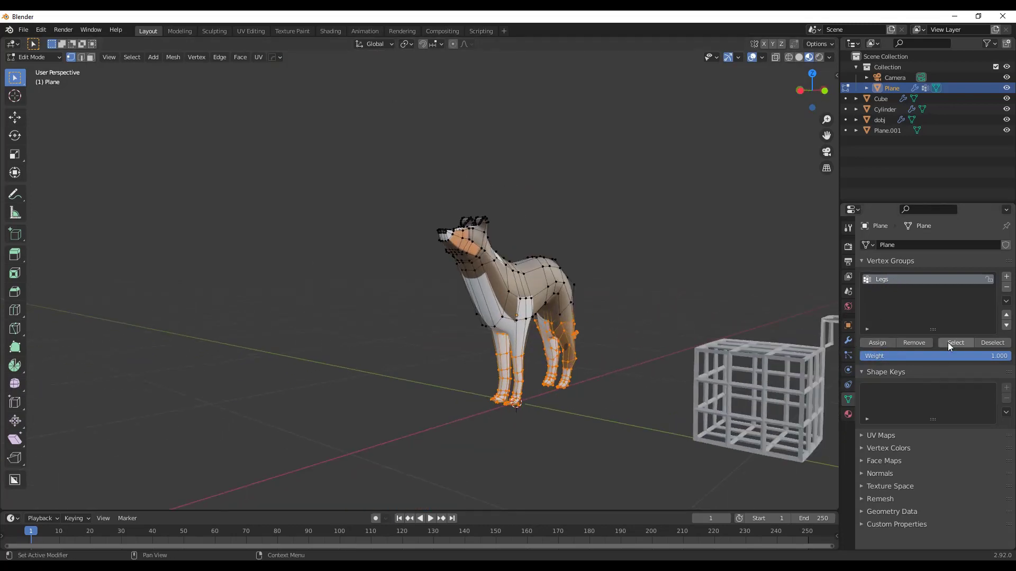
{"action": "left_click", "coordinate": [991, 342]}
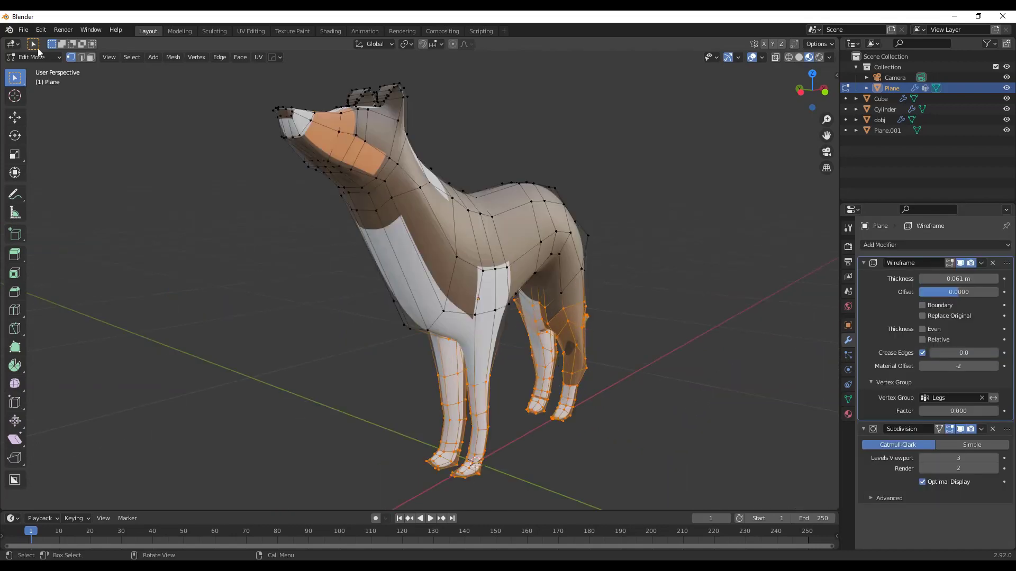
Step: Switch to Weight Paint to see the legs fully weighted and the body unweighted
{"action": "left_click", "coordinate": [32, 57]}
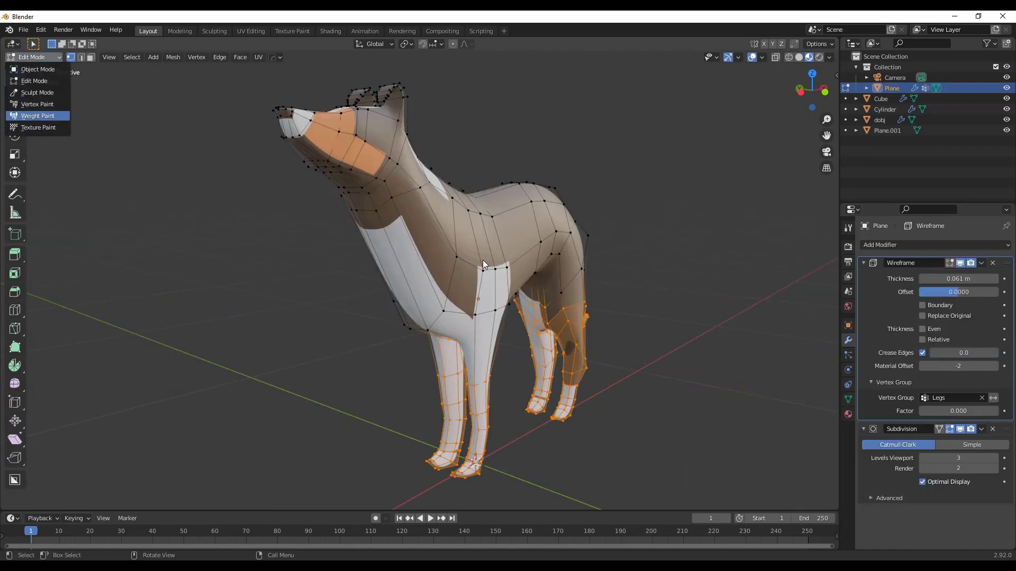
{"action": "left_click", "coordinate": [37, 116]}
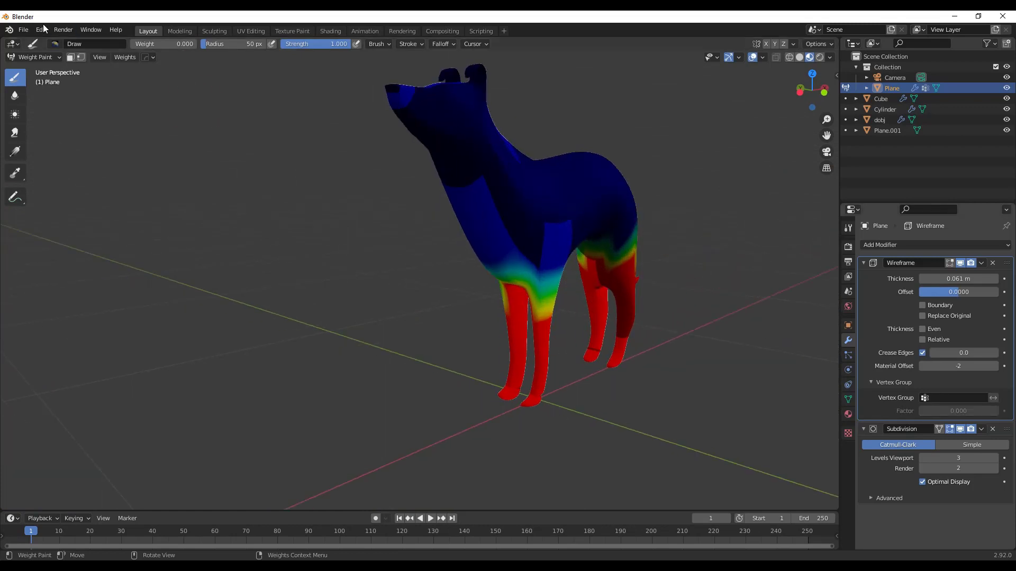
{"action": "left_click", "coordinate": [34, 58]}
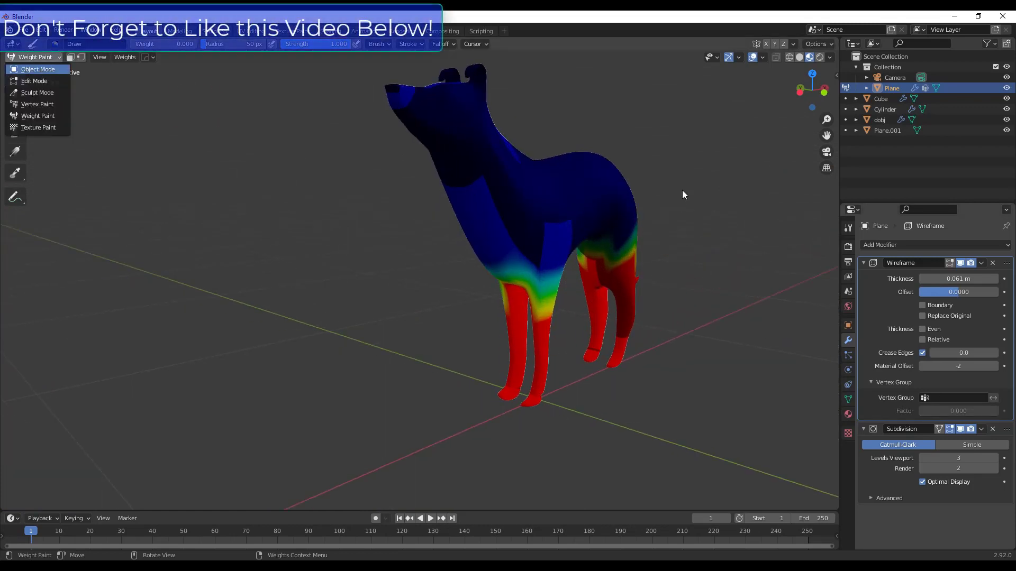
Step: Return to Object Mode so the wireframe cage shows only on the legs
{"action": "left_click", "coordinate": [39, 70]}
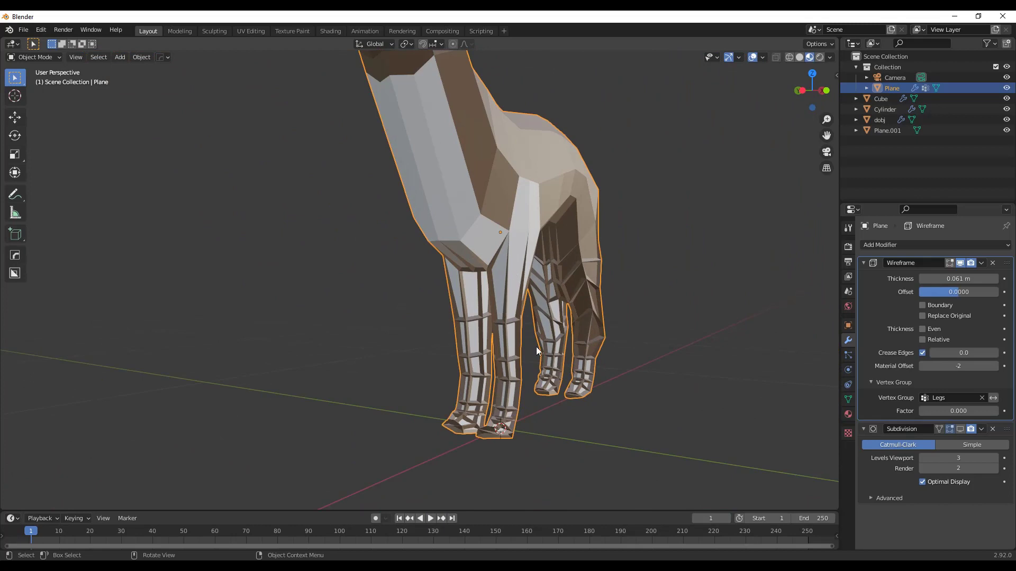
{"action": "mouse_move", "coordinate": [537, 235]}
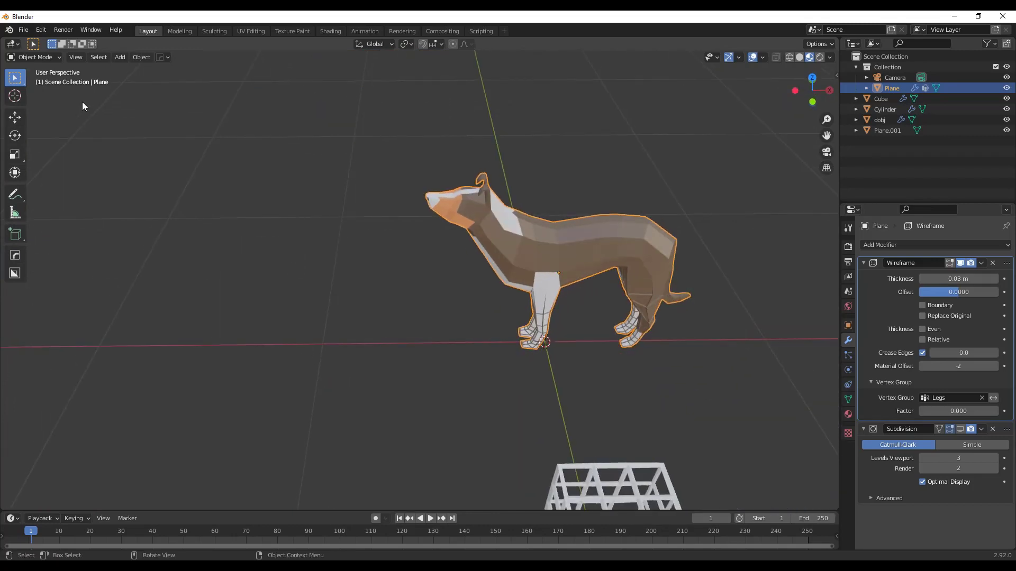
{"action": "mouse_move", "coordinate": [514, 237]}
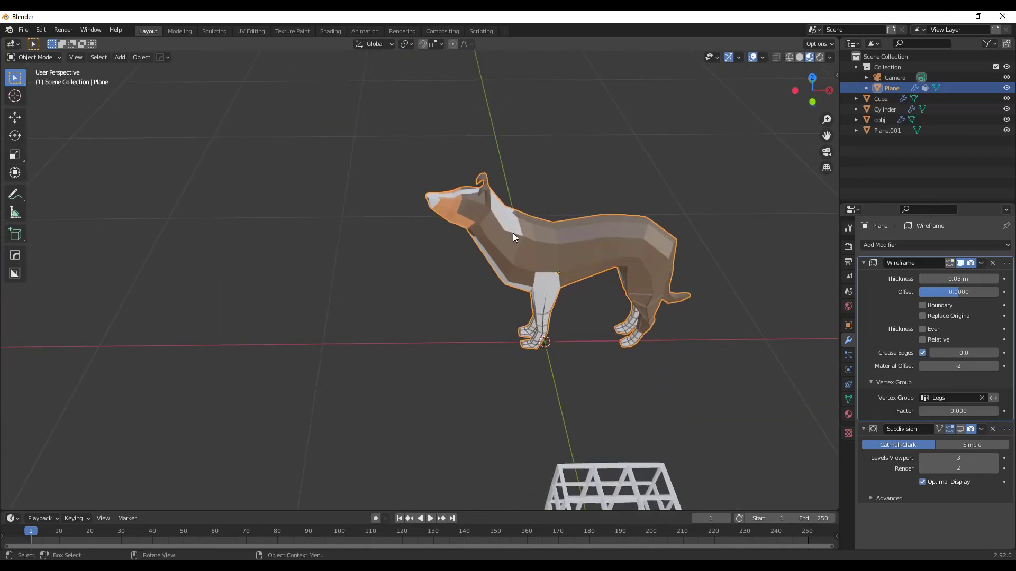
Step: Select the back vertices in Edit Mode and assign them to a new vertex group 'Back'
{"action": "key", "text": "Tab"}
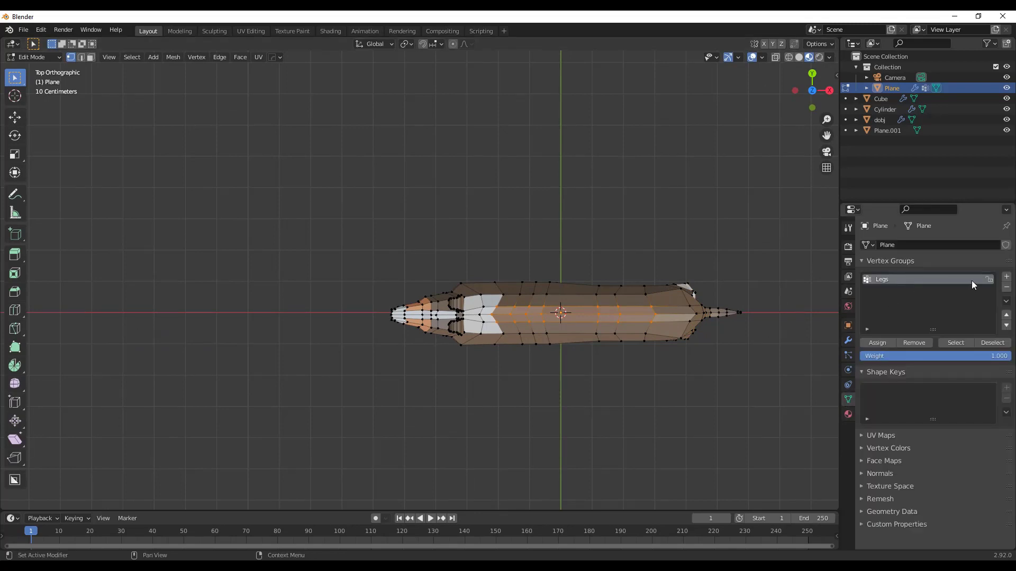
{"action": "left_click", "coordinate": [1007, 276]}
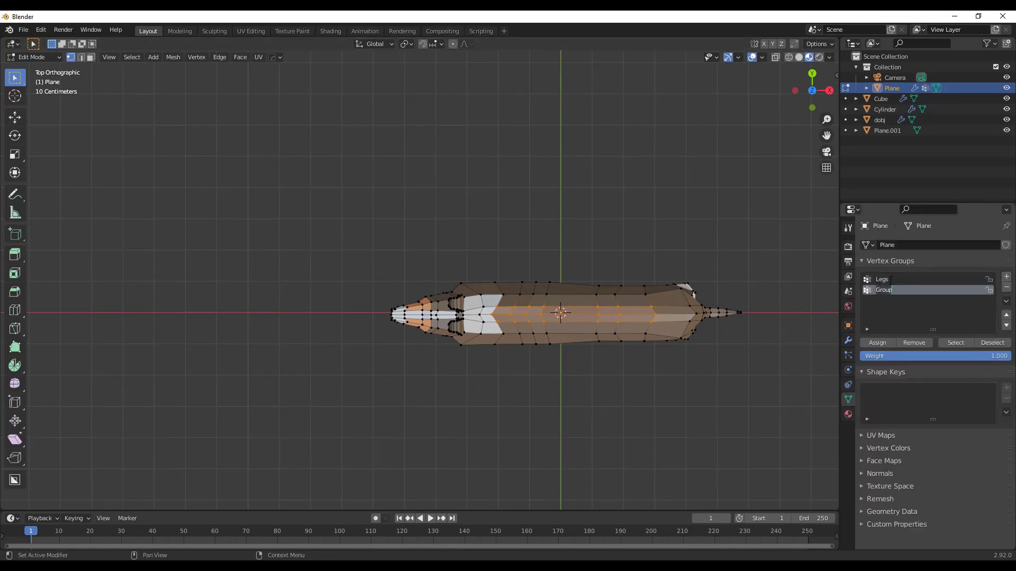
{"action": "type", "text": "Back"}
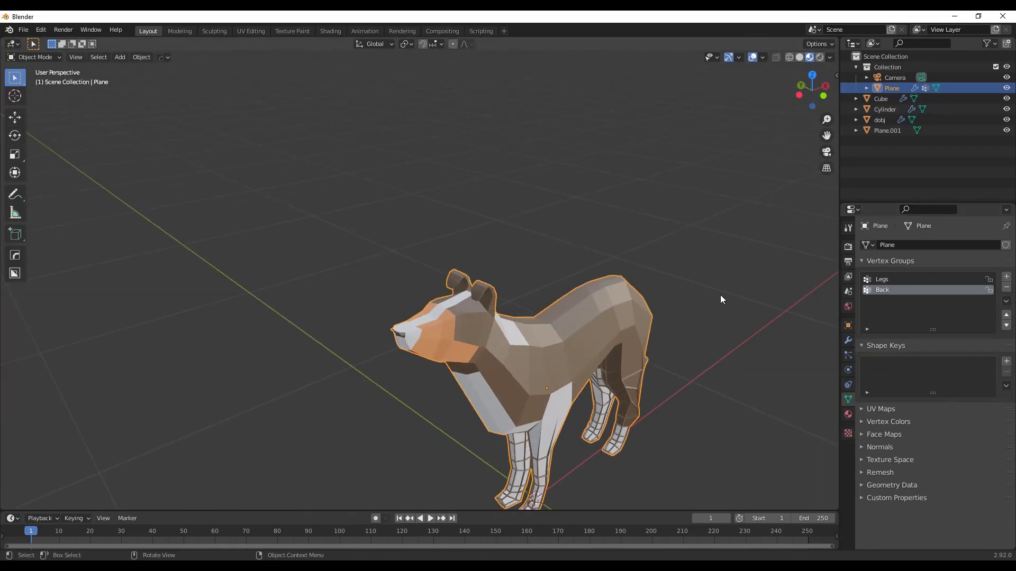
Step: Add another Wireframe modifier, 0.02 m thick with Even on and Crease Edges off
{"action": "left_click", "coordinate": [930, 245]}
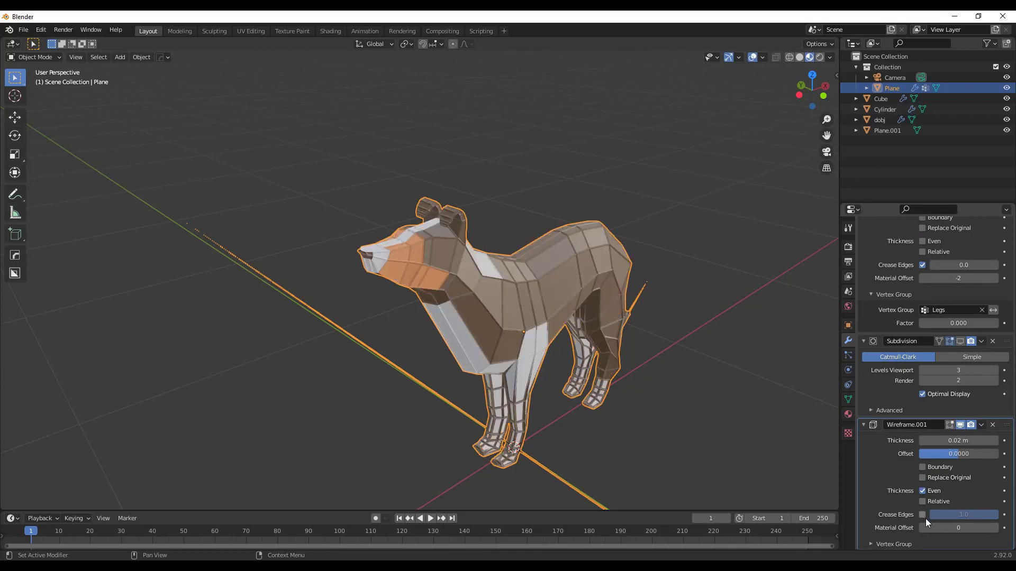
{"action": "scroll", "scroll_direction": "down", "scroll_amount": 3}
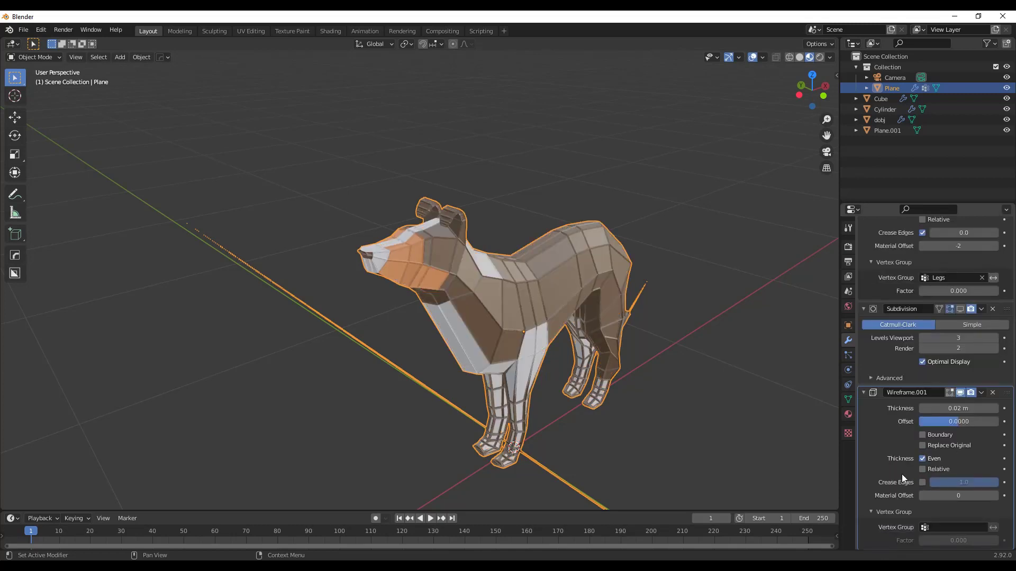